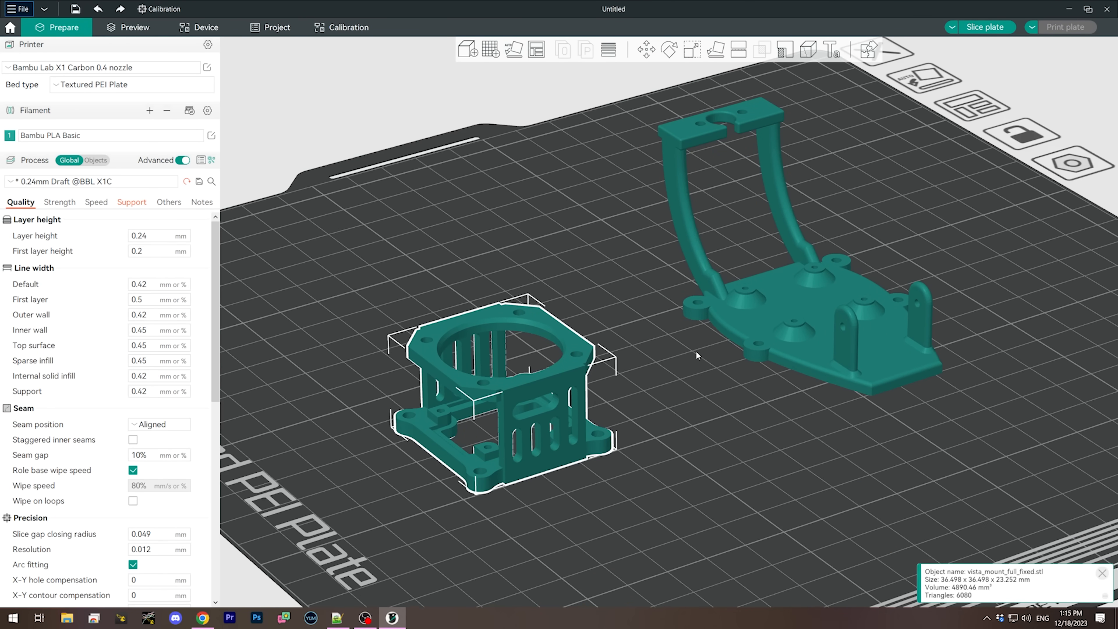
# - Switch to the Chrome window showing the 'joshua bardwell meshmixer' YouTube search
pyautogui.click(203, 617)
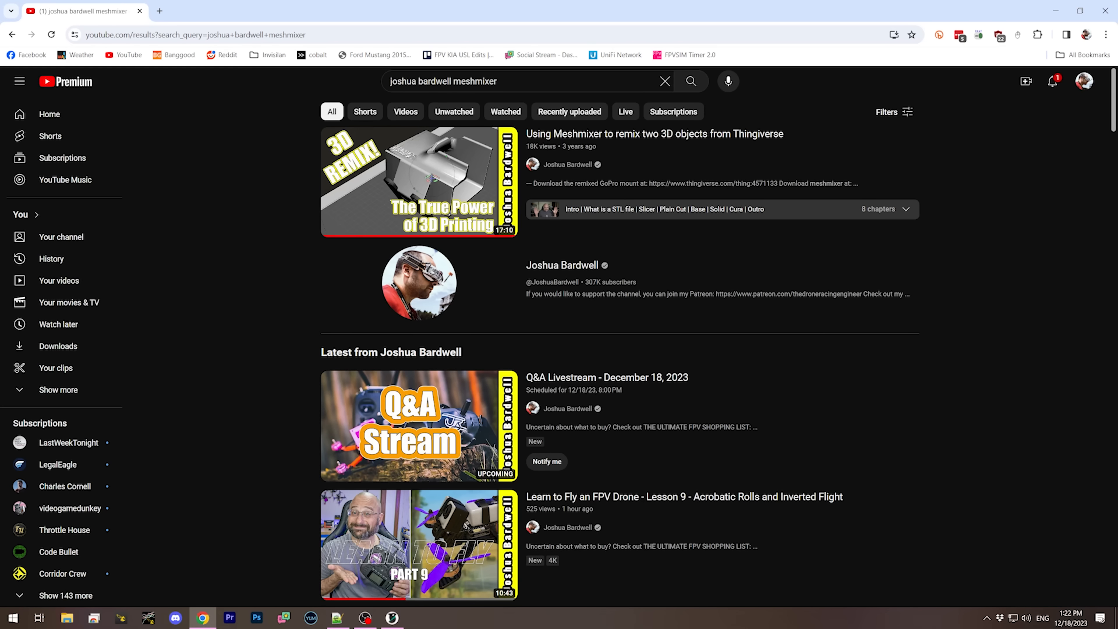
# - Switch back to the Bambu Studio project with the two parts on the plate
pyautogui.click(392, 617)
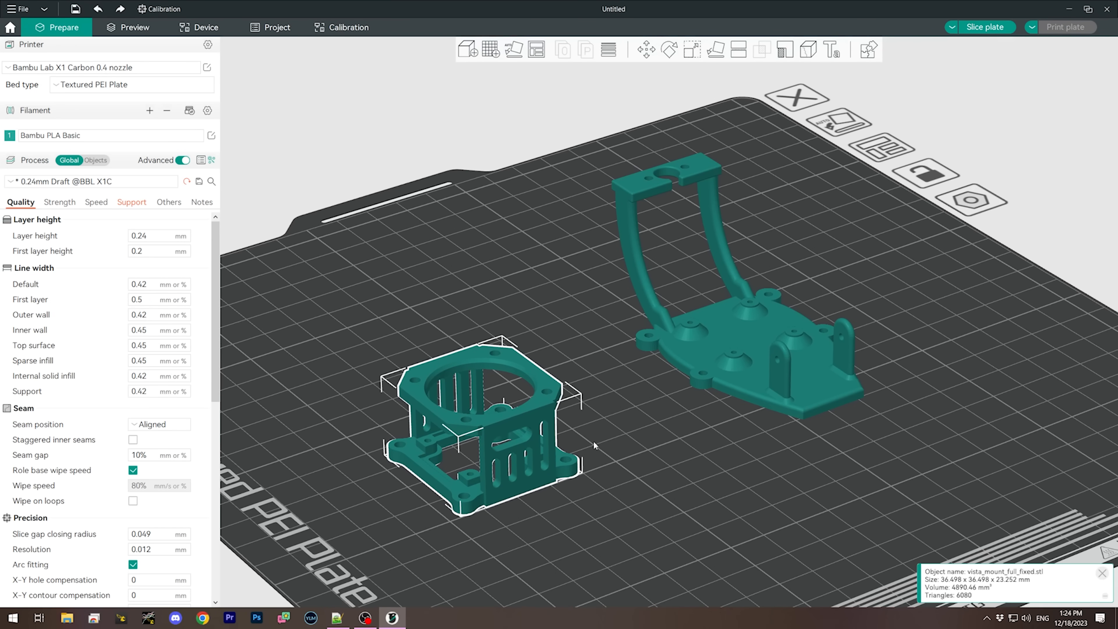
pyautogui.moveTo(518, 476)
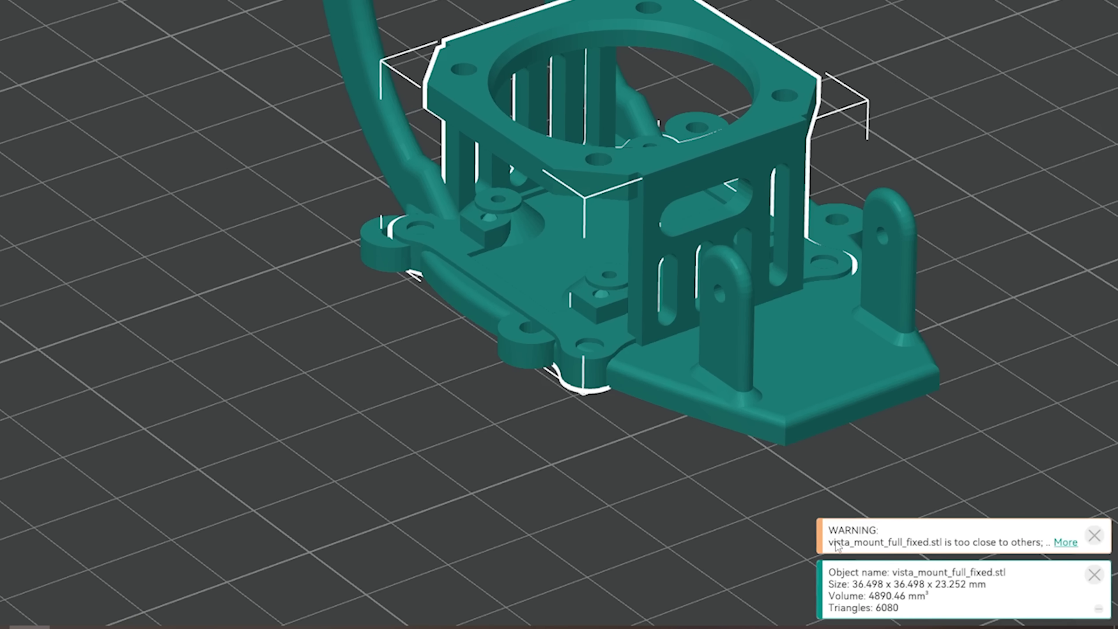
pyautogui.moveTo(1039, 530)
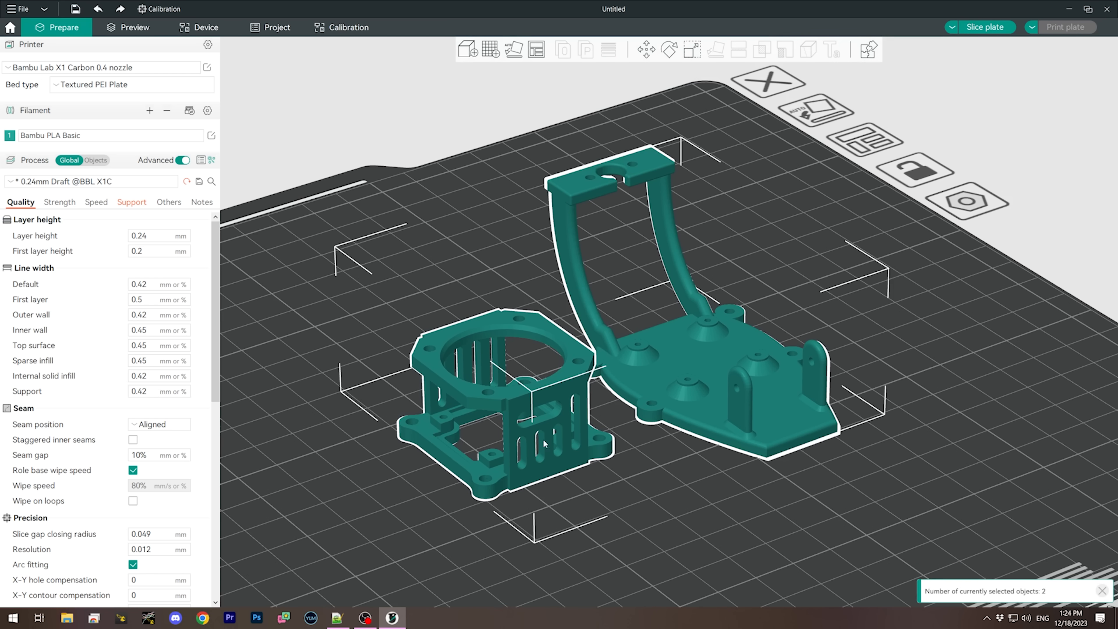
# - Assemble the selected Vista mount and Skyhunter pod into one object
pyautogui.rightClick(544, 444)
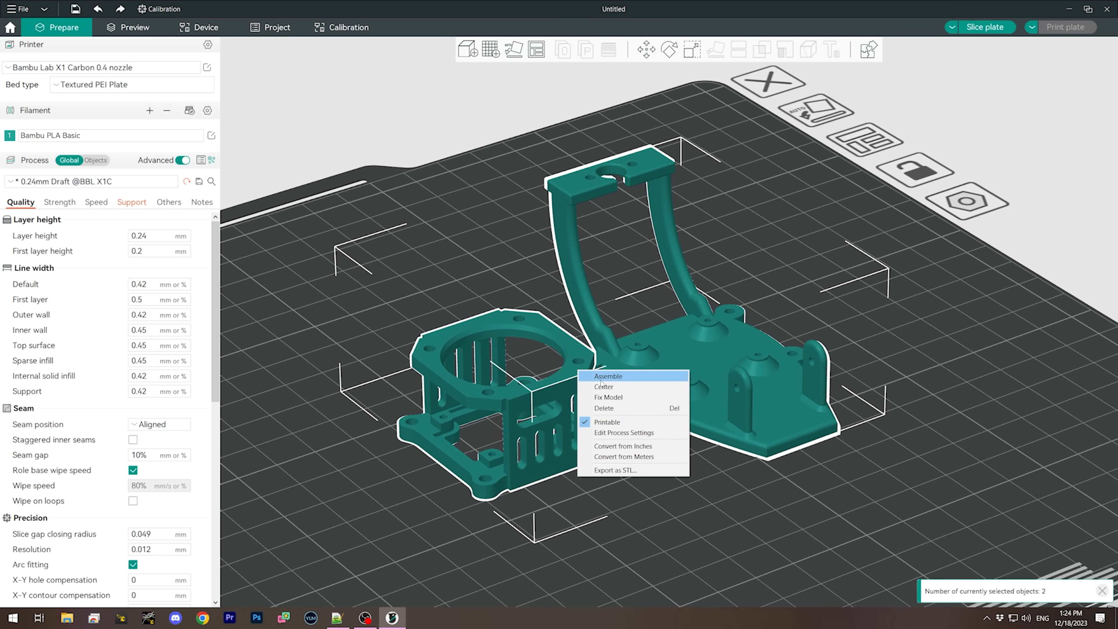
pyautogui.click(607, 375)
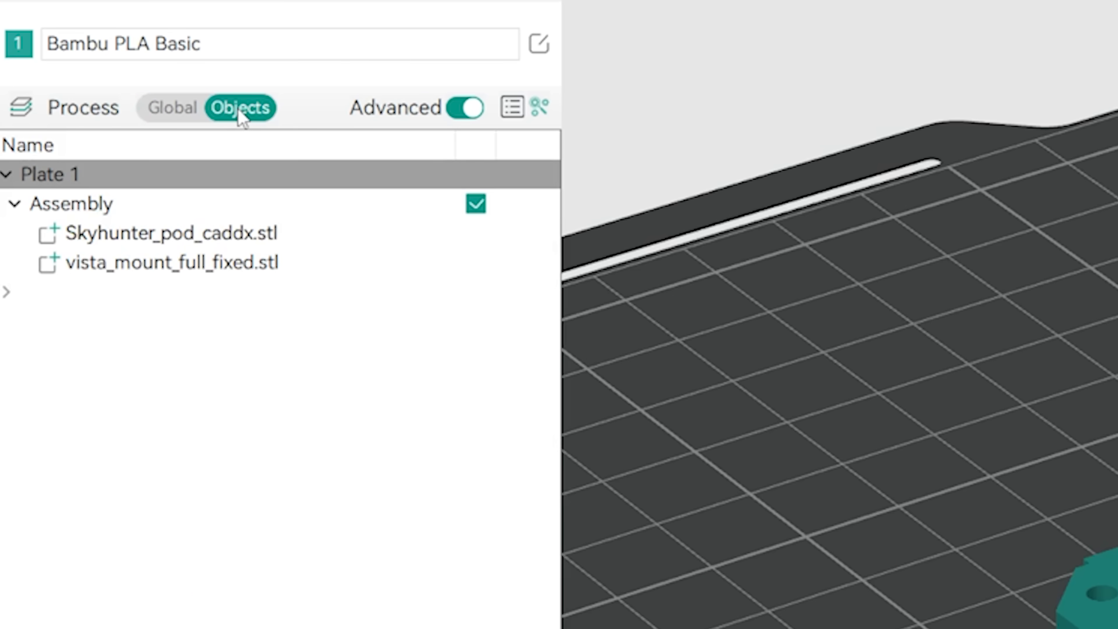
pyautogui.moveTo(241, 227)
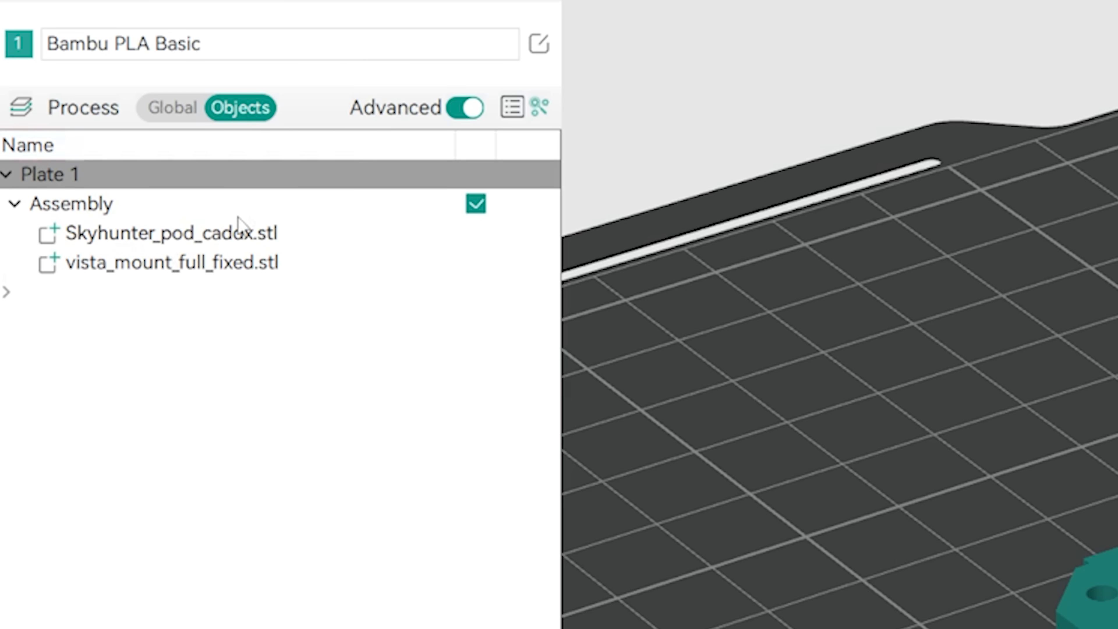
pyautogui.moveTo(217, 263)
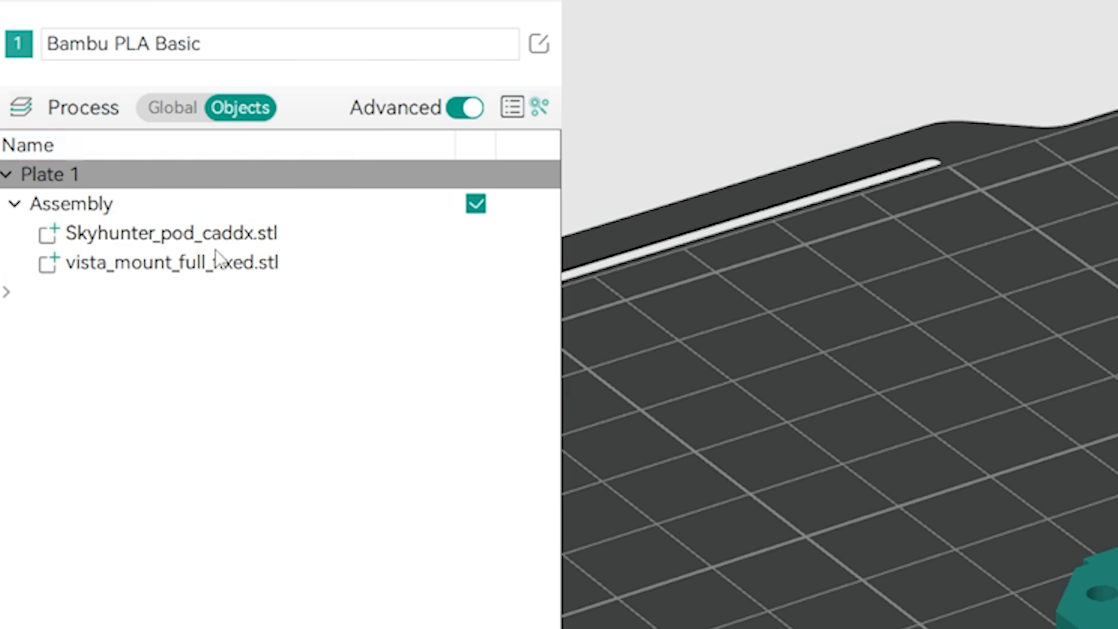
pyautogui.moveTo(196, 384)
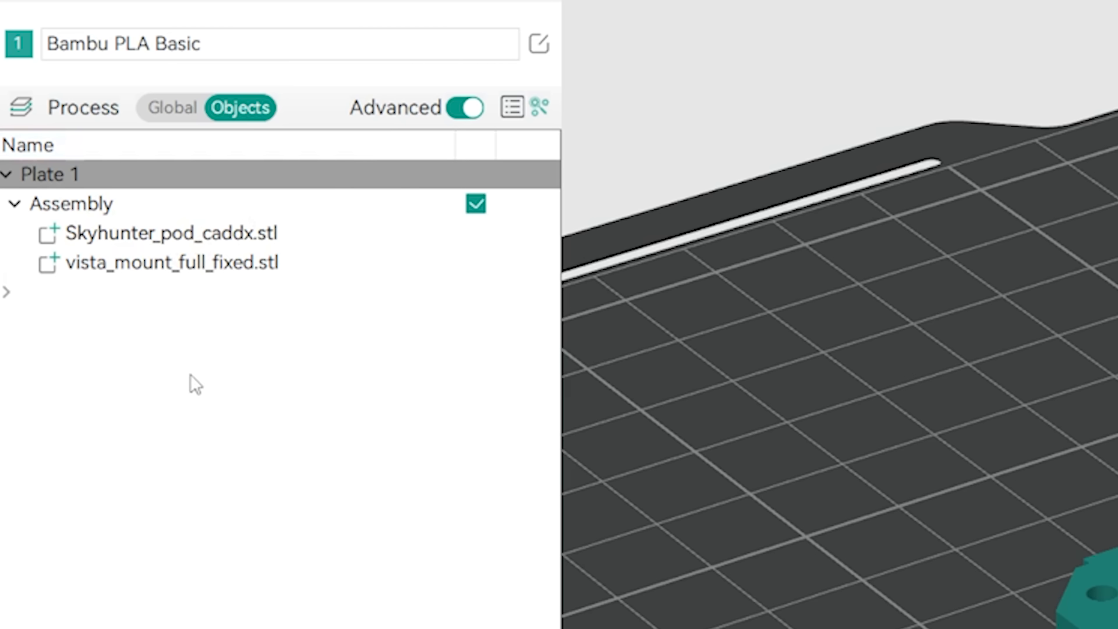
# - Move Skyhunter_pod_caddx.stl onto the mount, then select vista_mount_full_fixed.stl
pyautogui.click(171, 263)
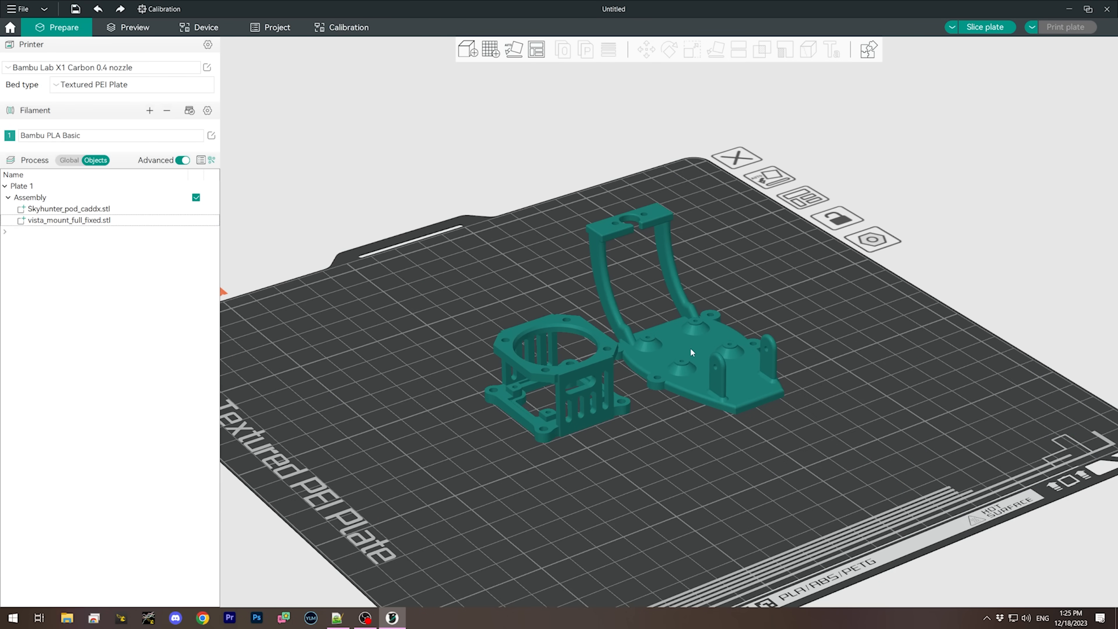
pyautogui.click(69, 208)
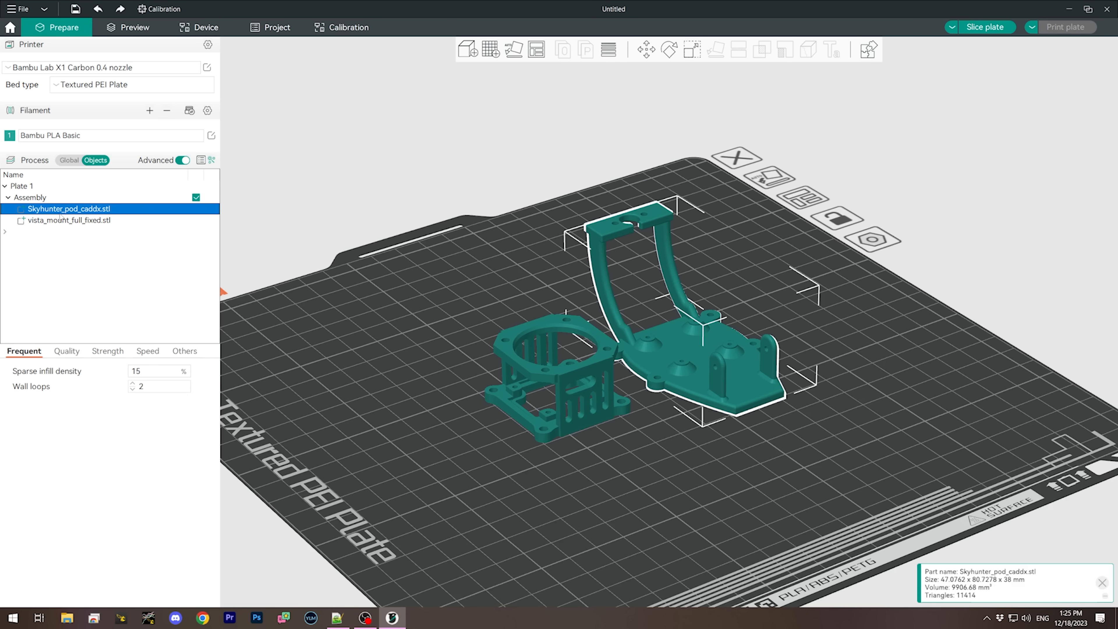
pyautogui.rightClick(717, 354)
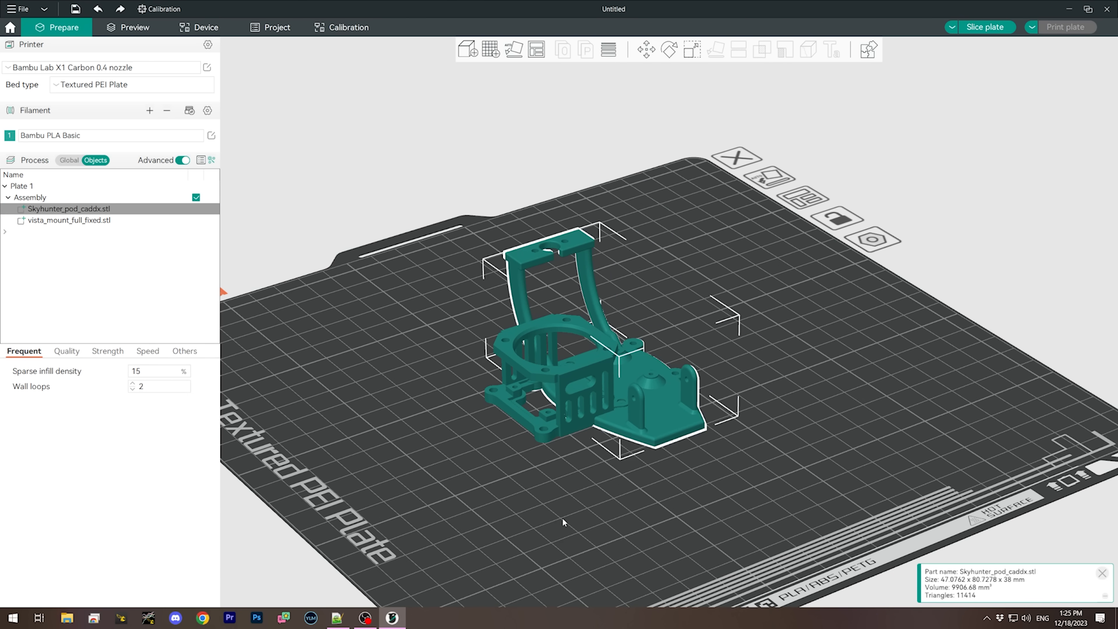
pyautogui.moveTo(56, 229)
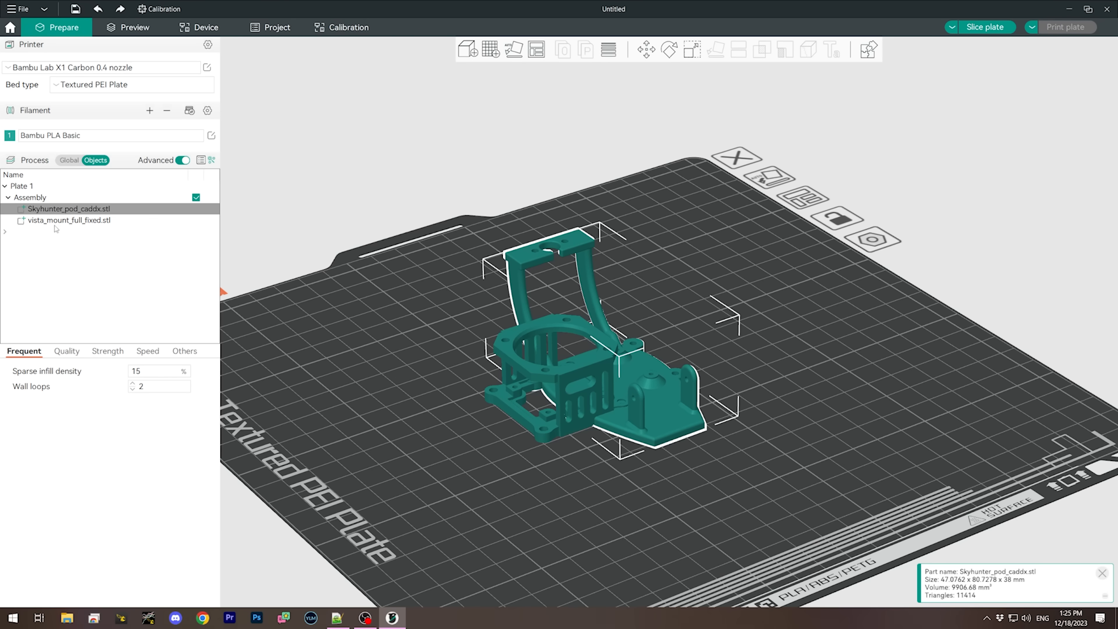
pyautogui.click(70, 220)
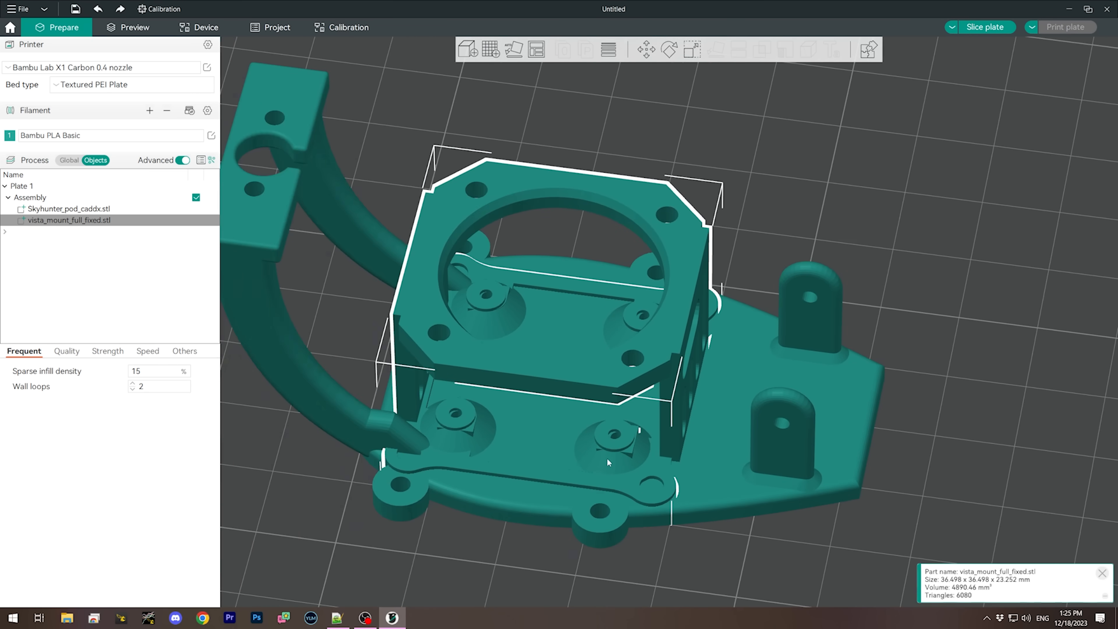
# - Zoom in on the Vista mount sitting inside the pod's base
pyautogui.scroll(3)
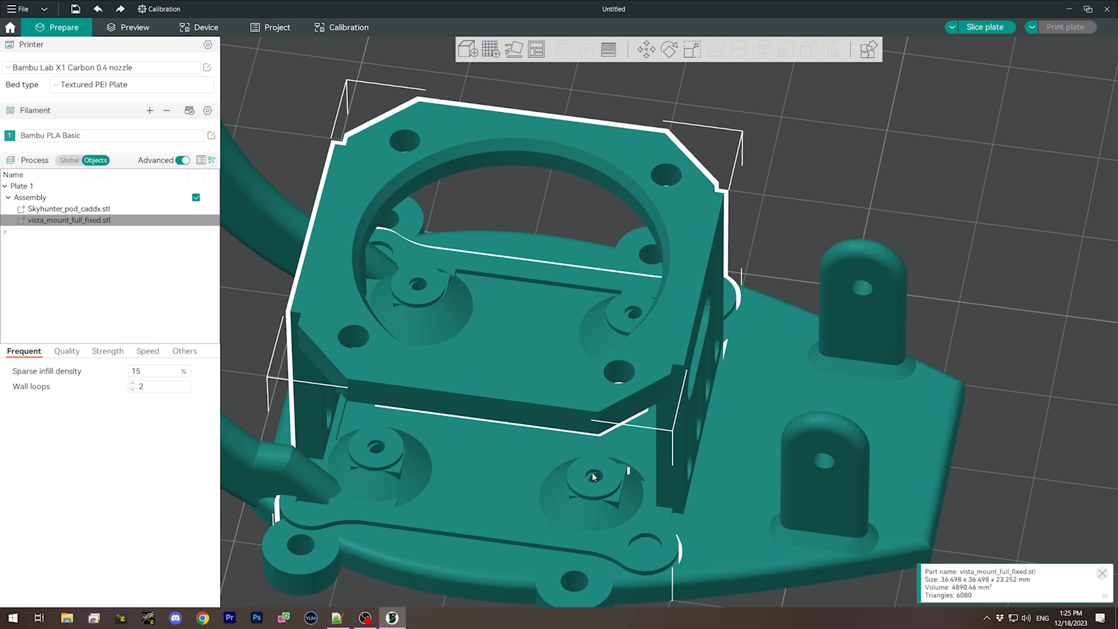
pyautogui.moveTo(592, 479)
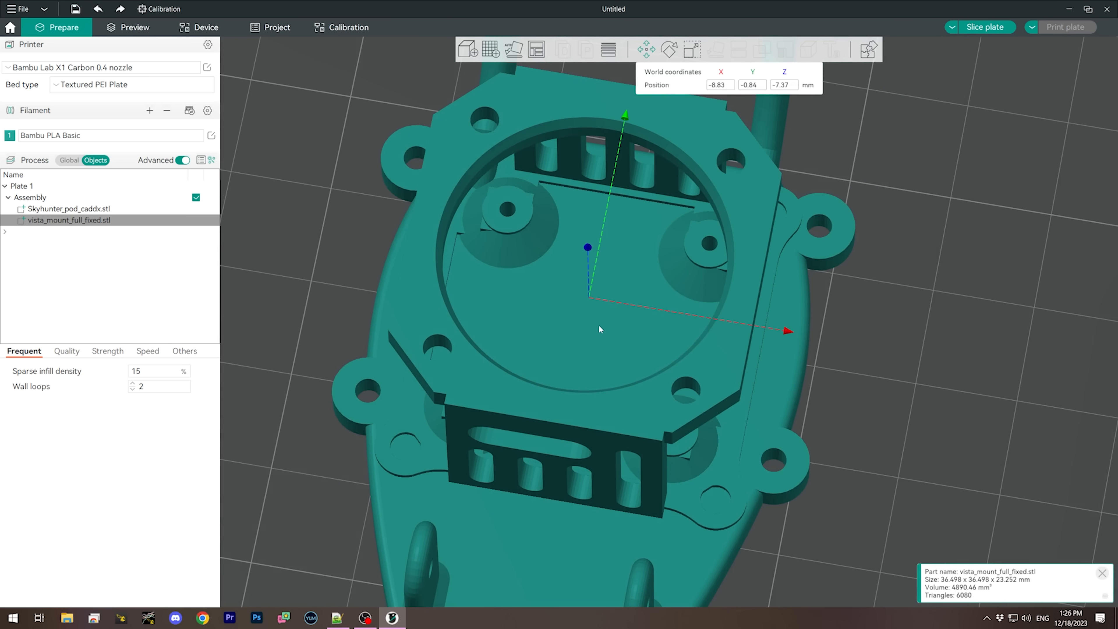
pyautogui.moveTo(846, 426)
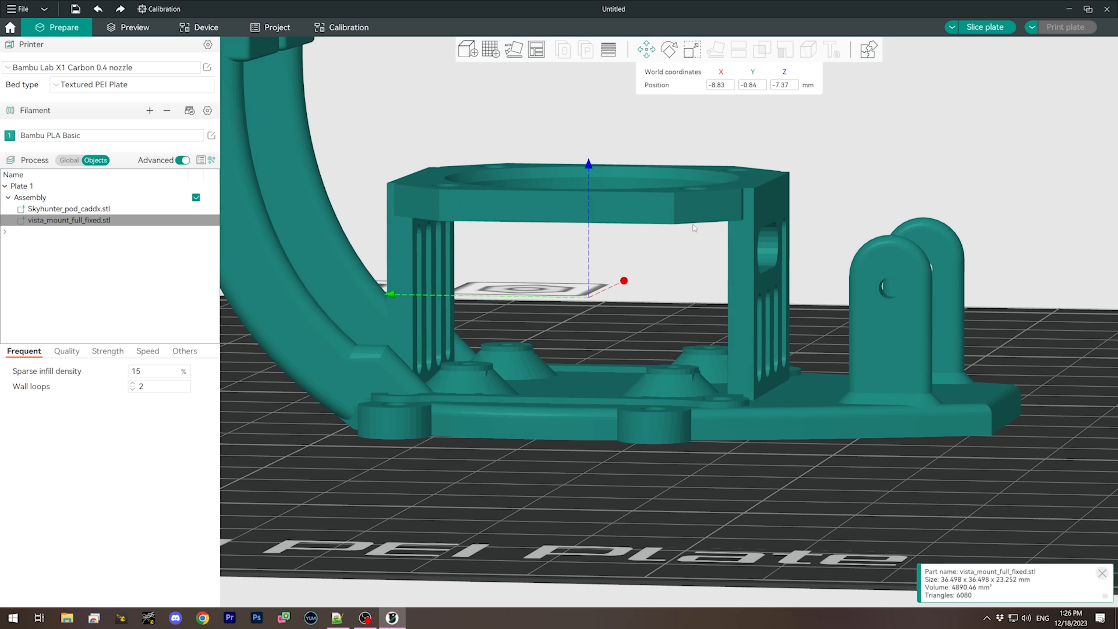
pyautogui.moveTo(721, 393)
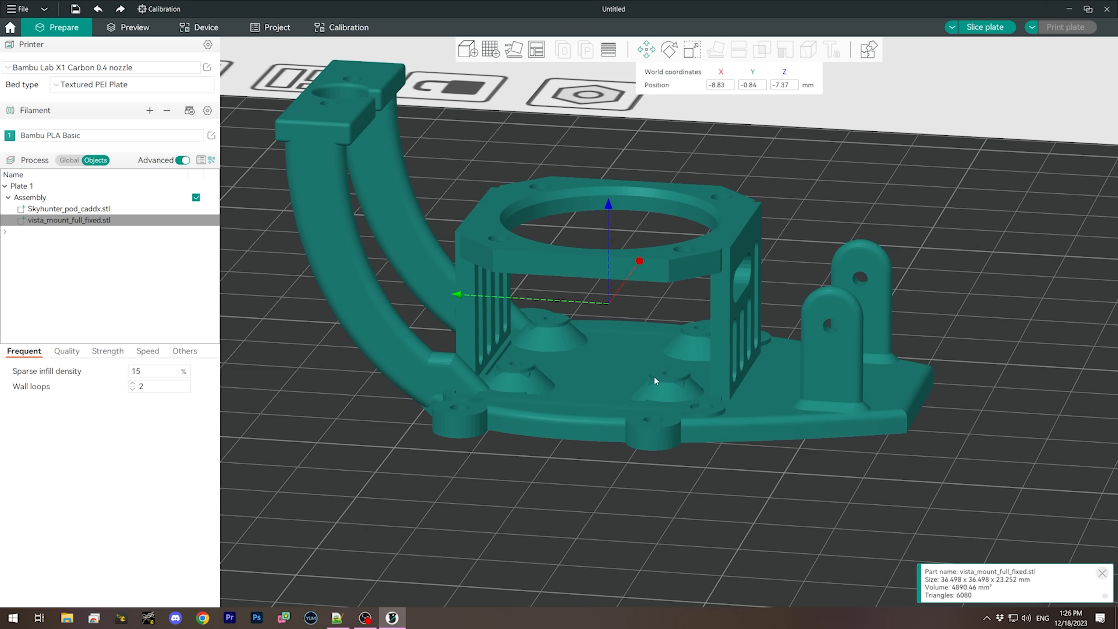
pyautogui.moveTo(660, 386)
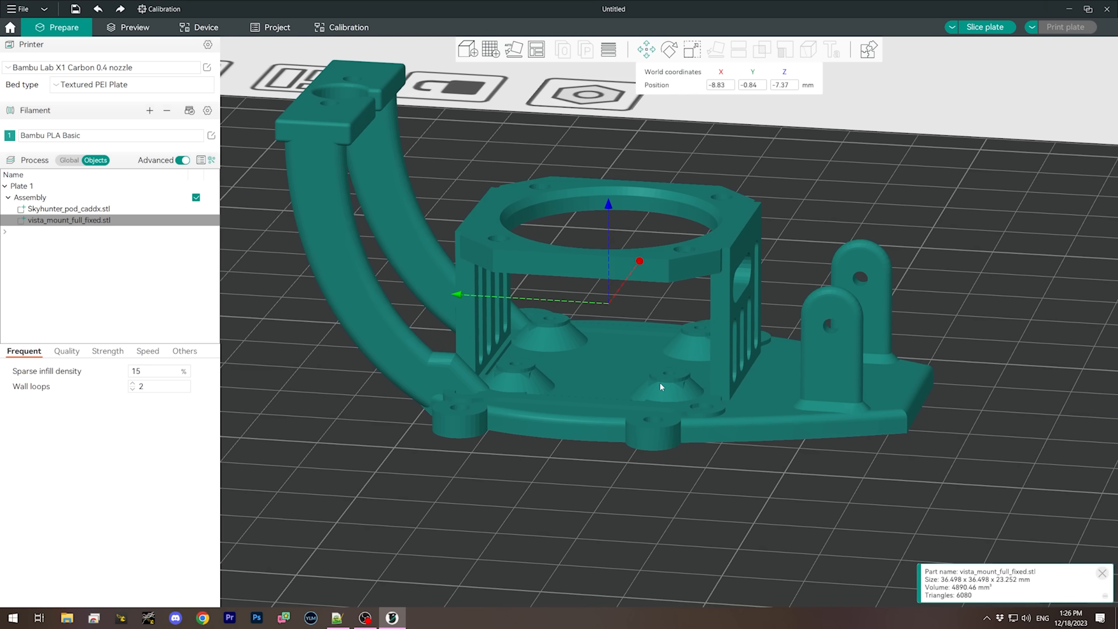
pyautogui.moveTo(626, 333)
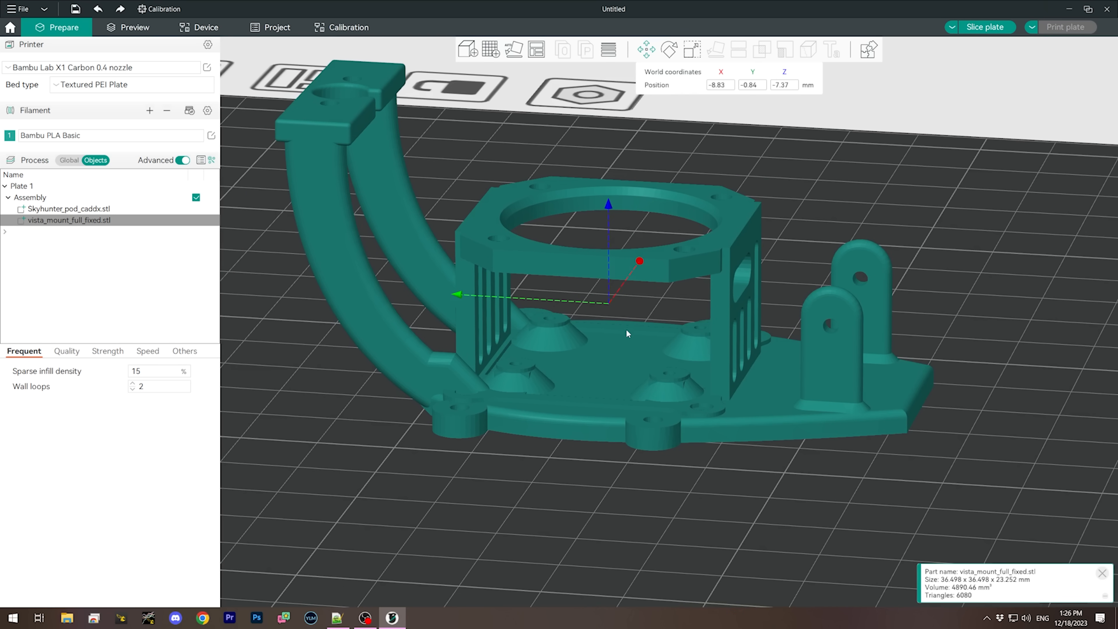
pyautogui.moveTo(607, 205)
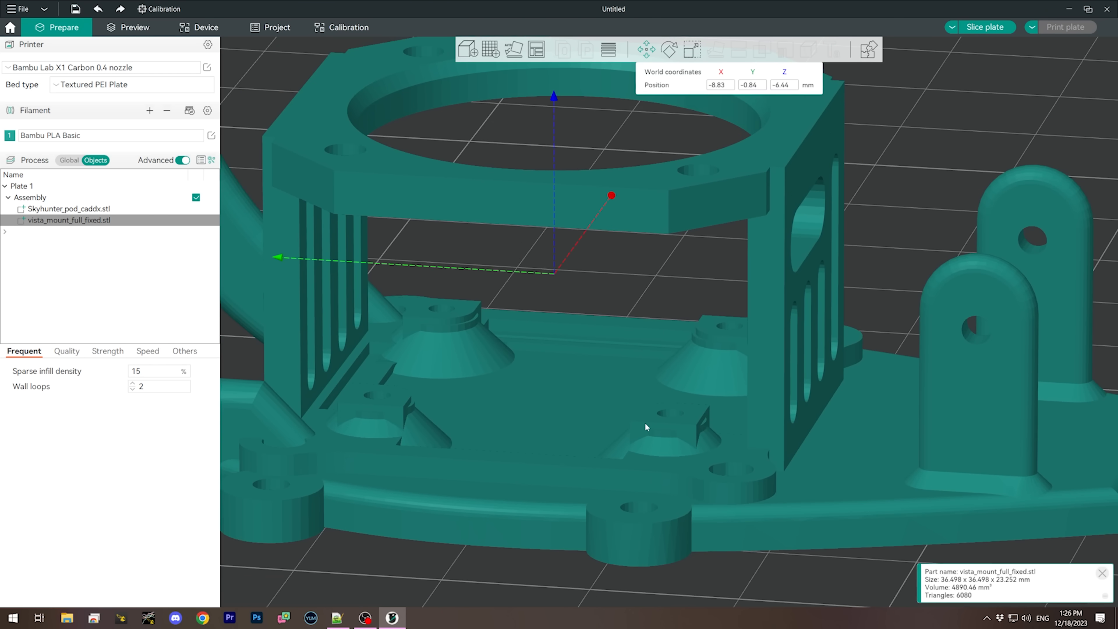
pyautogui.moveTo(553, 118)
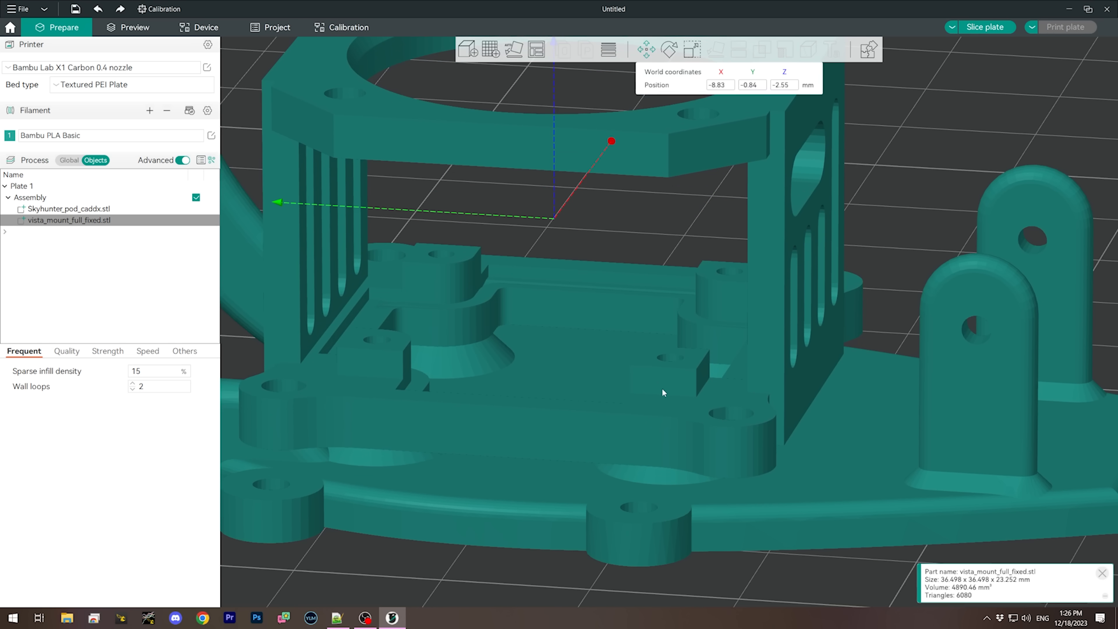
pyautogui.moveTo(668, 369)
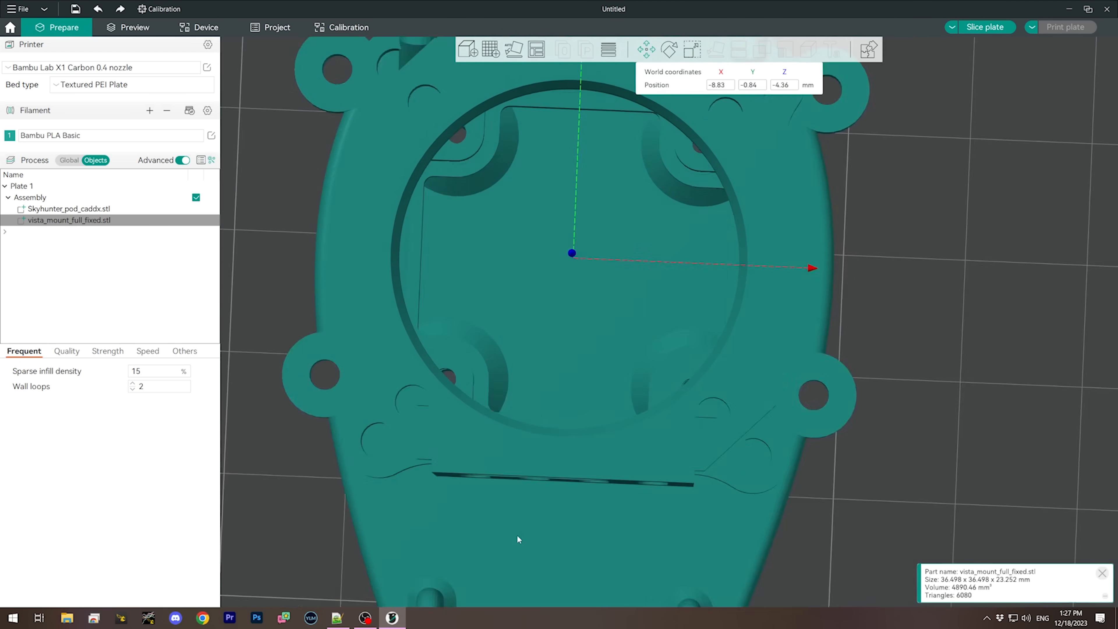
# - Zoom out to view the combined mount after setting the Vista mount's Z to −4.36 mm
pyautogui.scroll(-3)
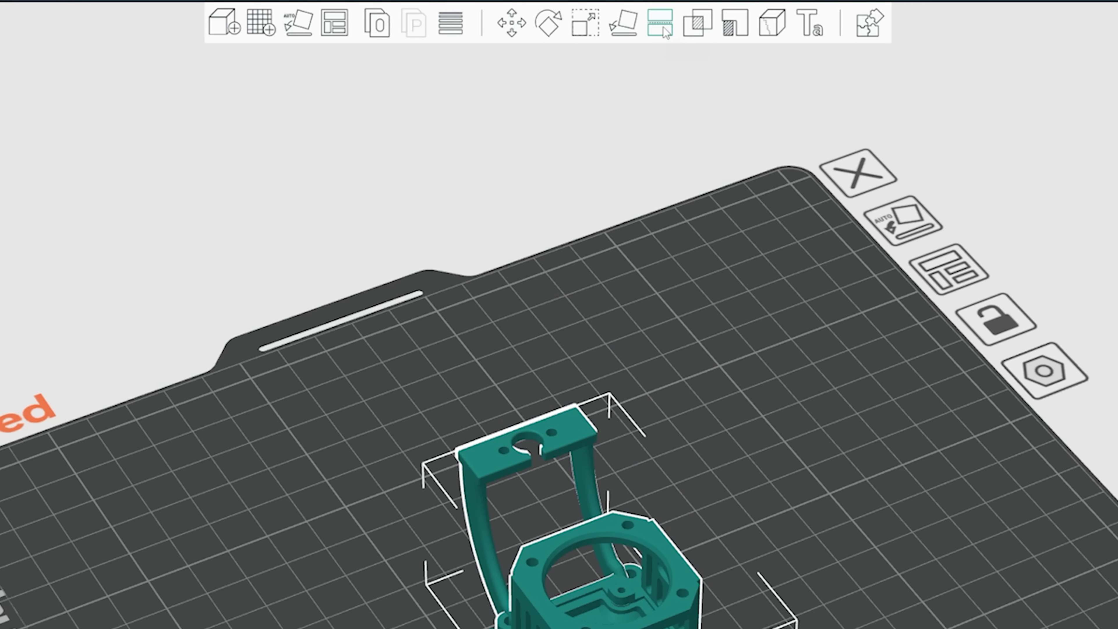
pyautogui.moveTo(661, 28)
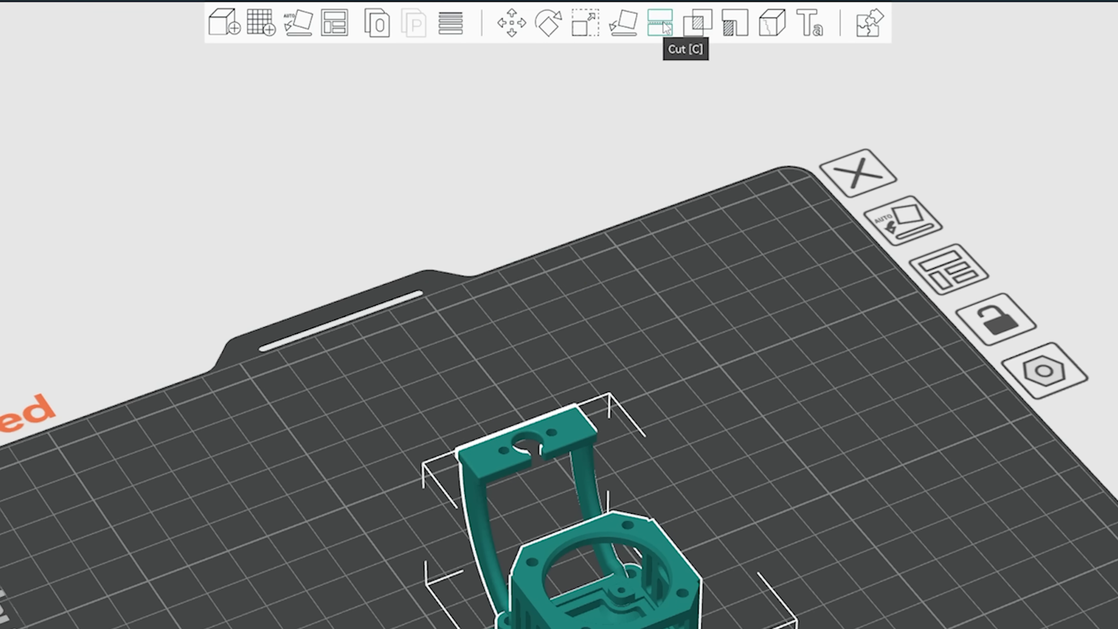
# - Cut the assembly at 34.77 mm height, discarding the upper part
pyautogui.click(660, 23)
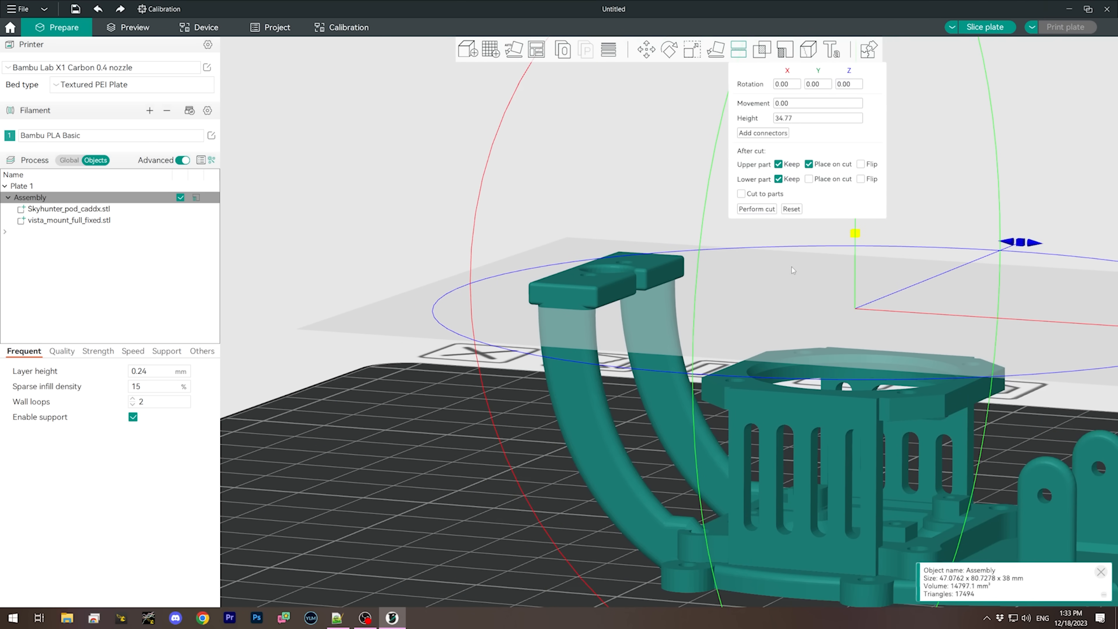
pyautogui.moveTo(737, 182)
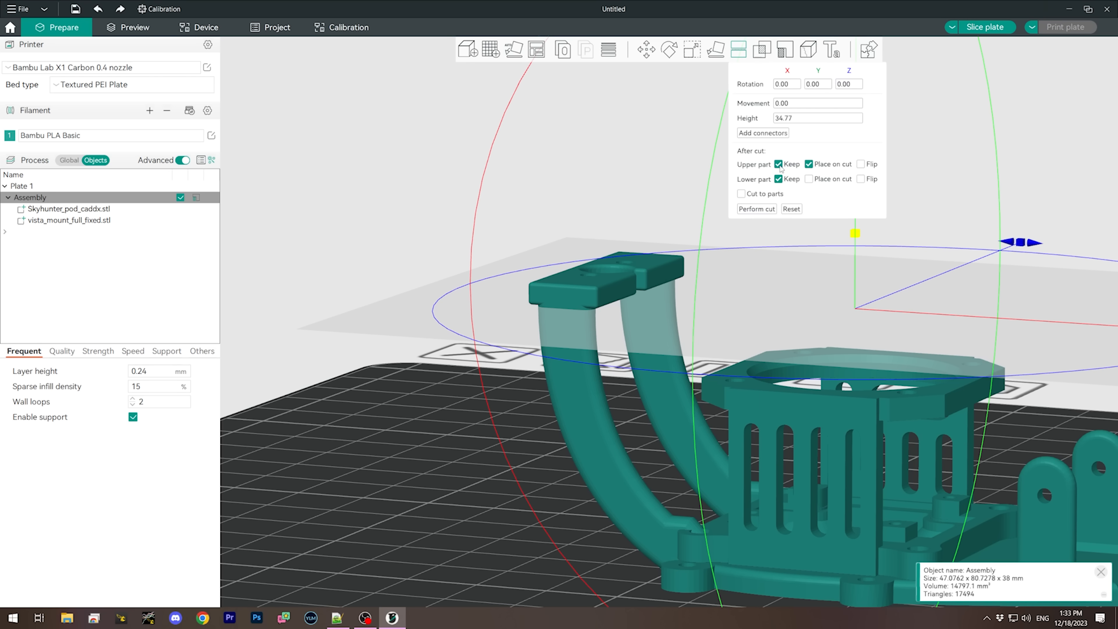
pyautogui.click(779, 164)
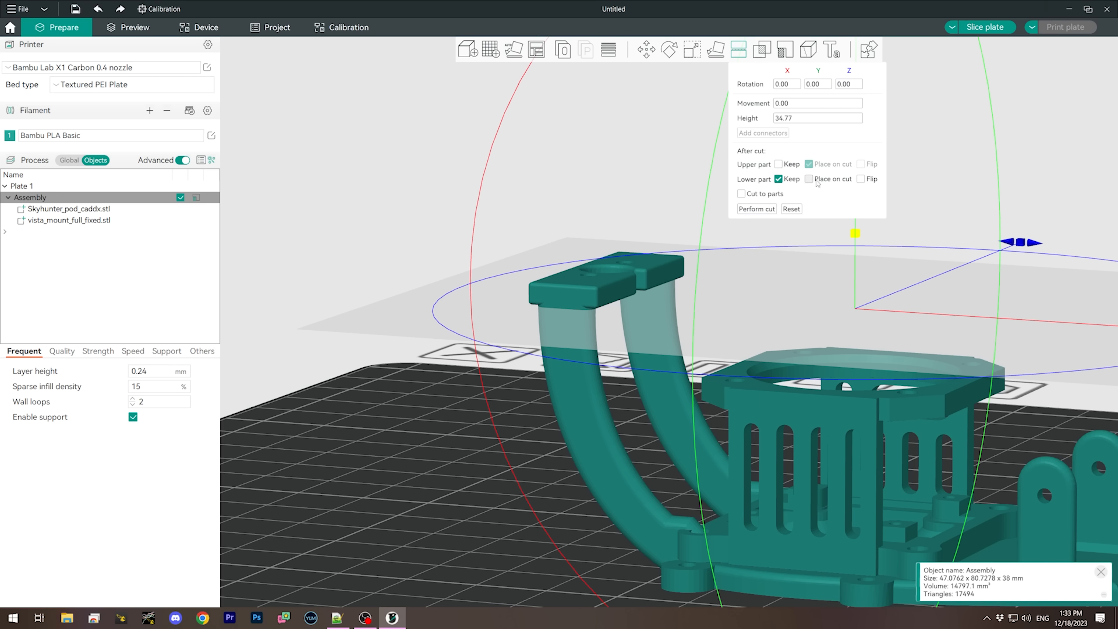
pyautogui.click(756, 209)
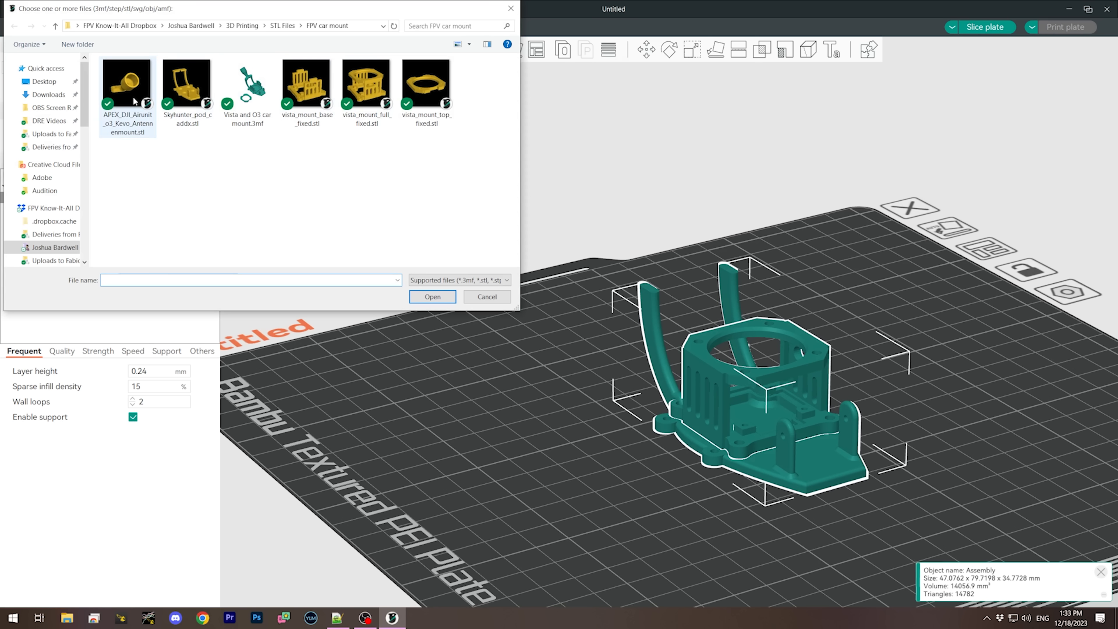
# - Import APEX_DJI_Airunit_o3_Kevo_Antennenmount.stl and rotate it 180° on Z
pyautogui.click(432, 296)
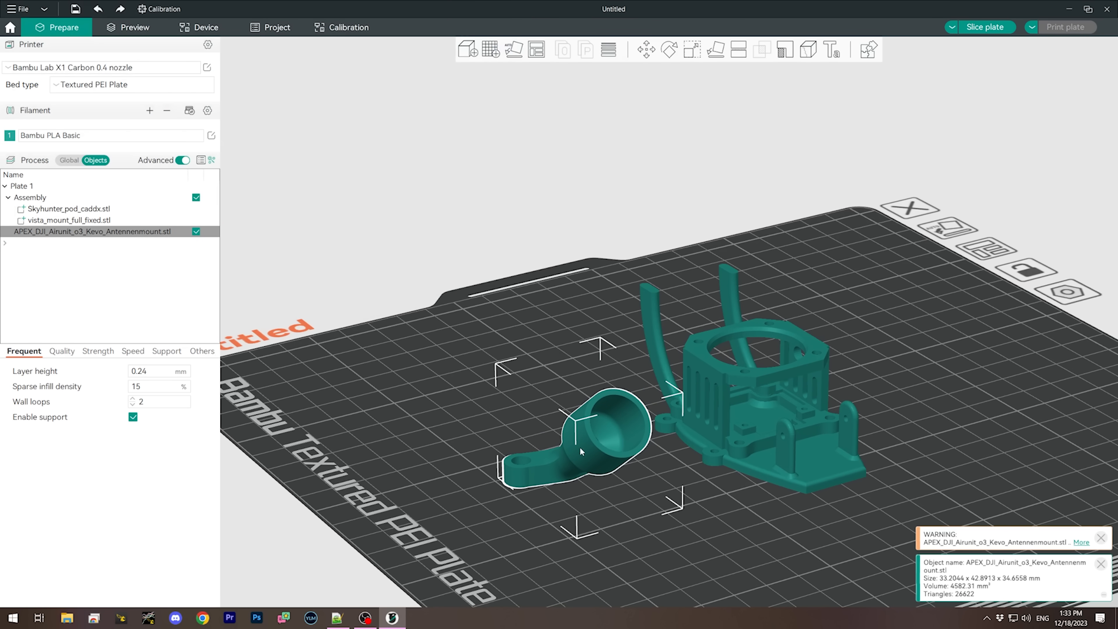
pyautogui.click(667, 50)
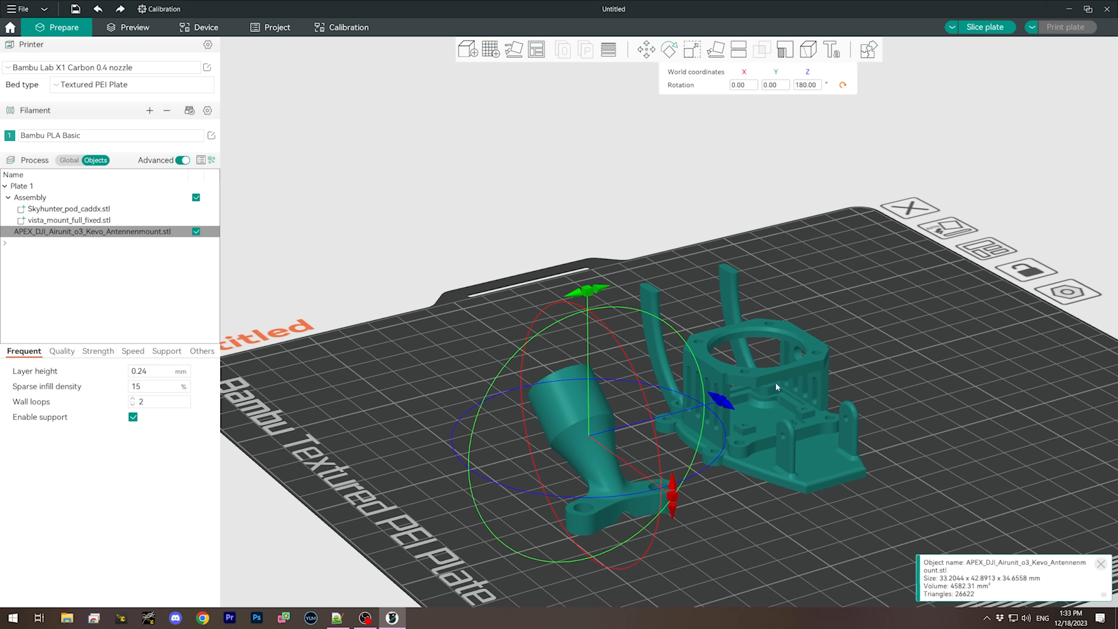
pyautogui.moveTo(880, 368)
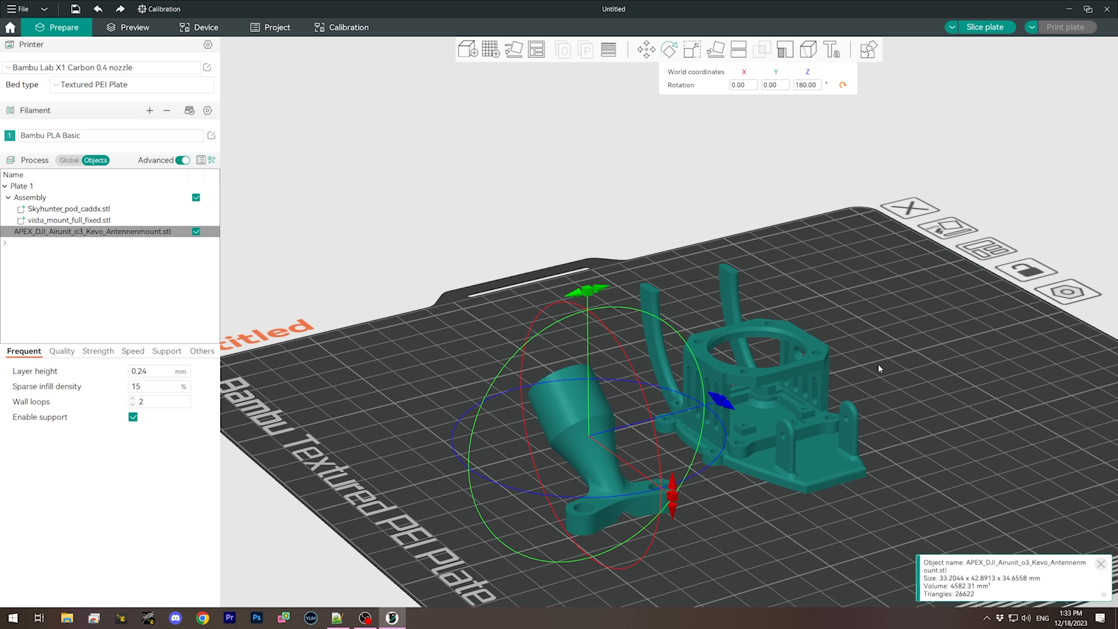
# - Assemble the antenna mount with the pod assembly into one object
pyautogui.click(30, 198)
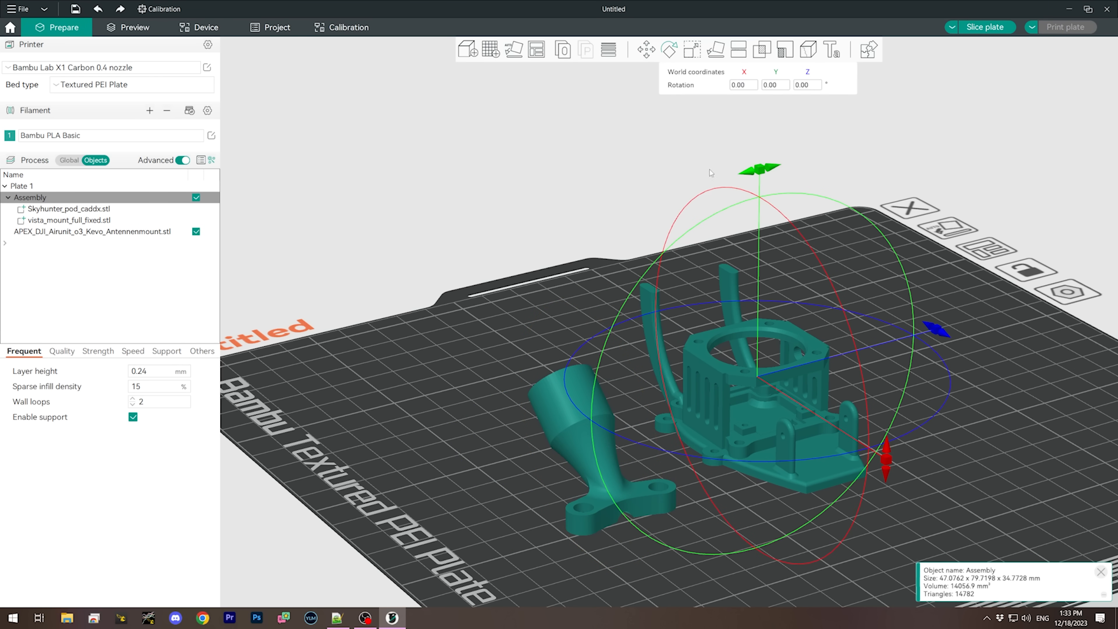
pyautogui.click(645, 49)
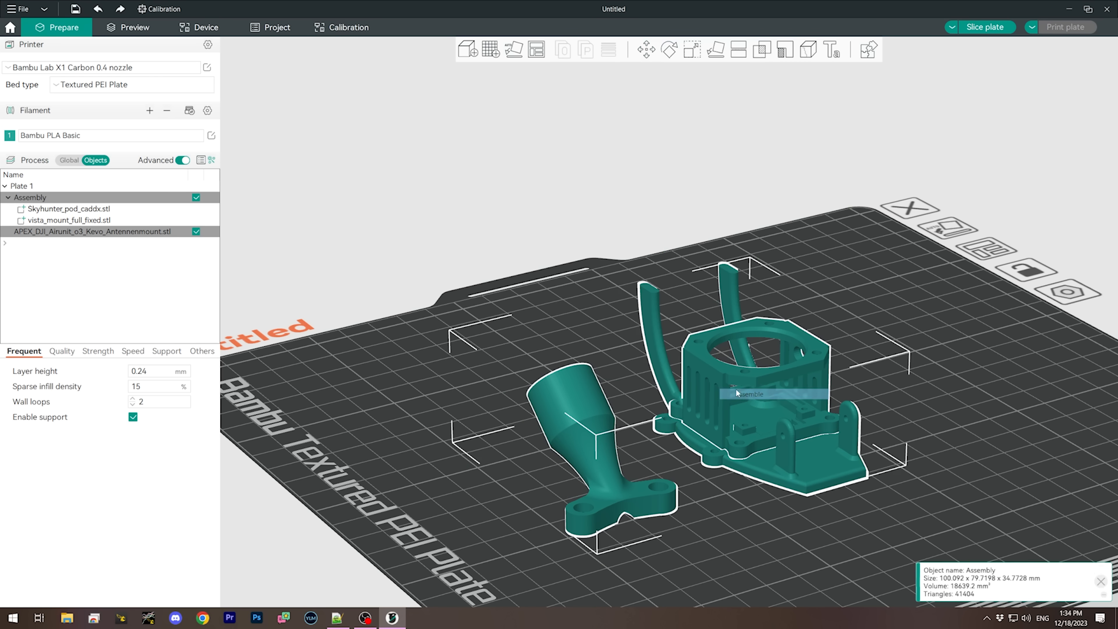
pyautogui.click(92, 231)
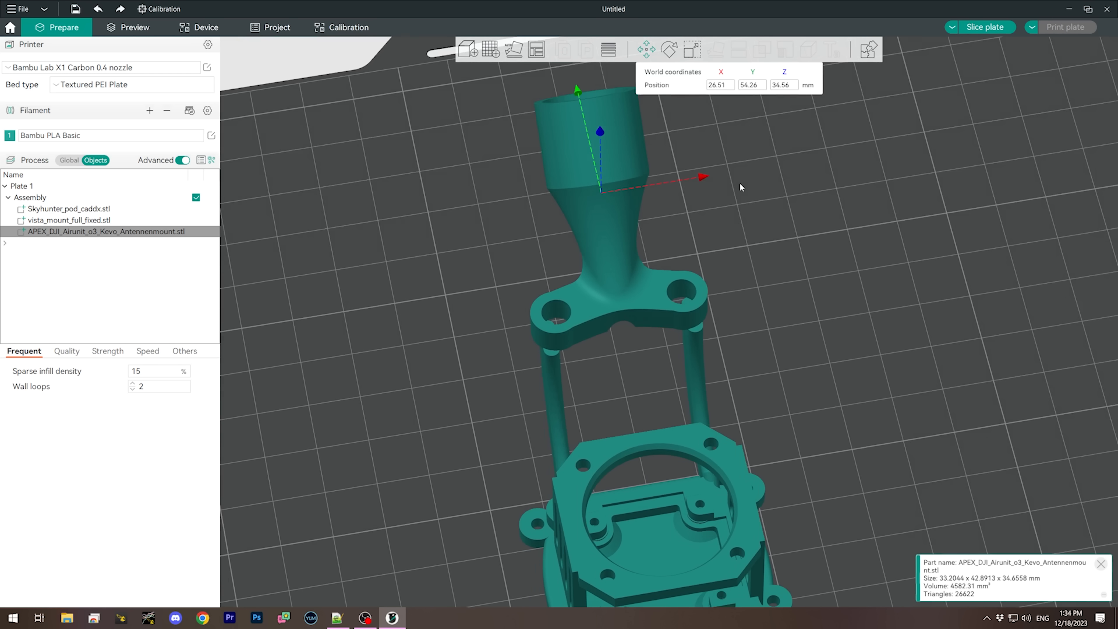
# - Lower the antenna mount onto the Vista mount's arm tops and select the whole assembly
pyautogui.moveTo(577, 107); pyautogui.dragTo(581, 89)
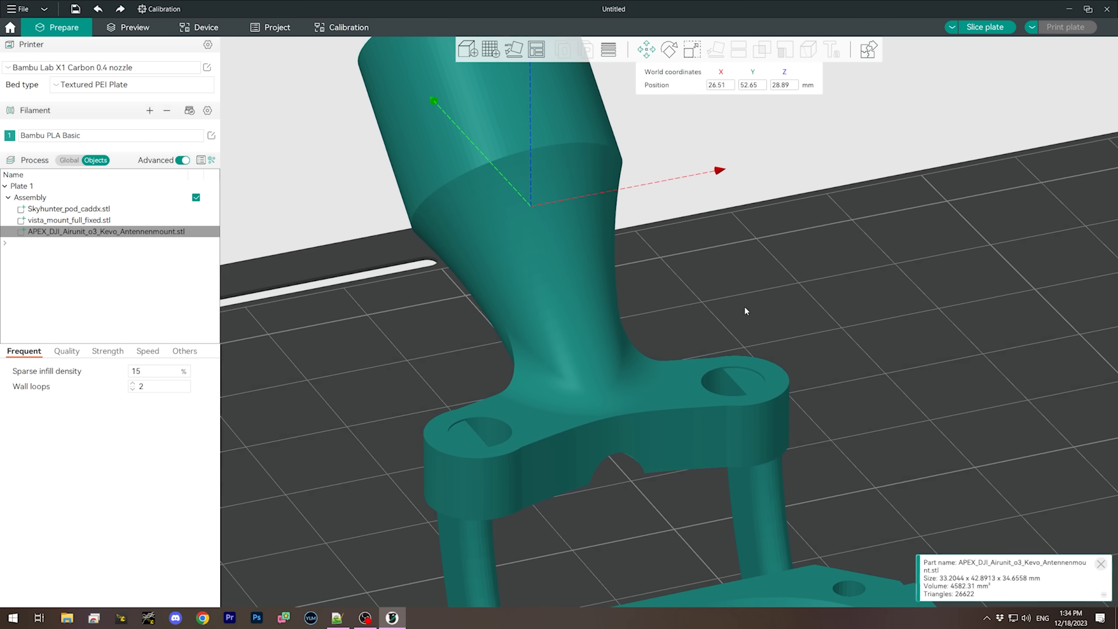
pyautogui.click(30, 197)
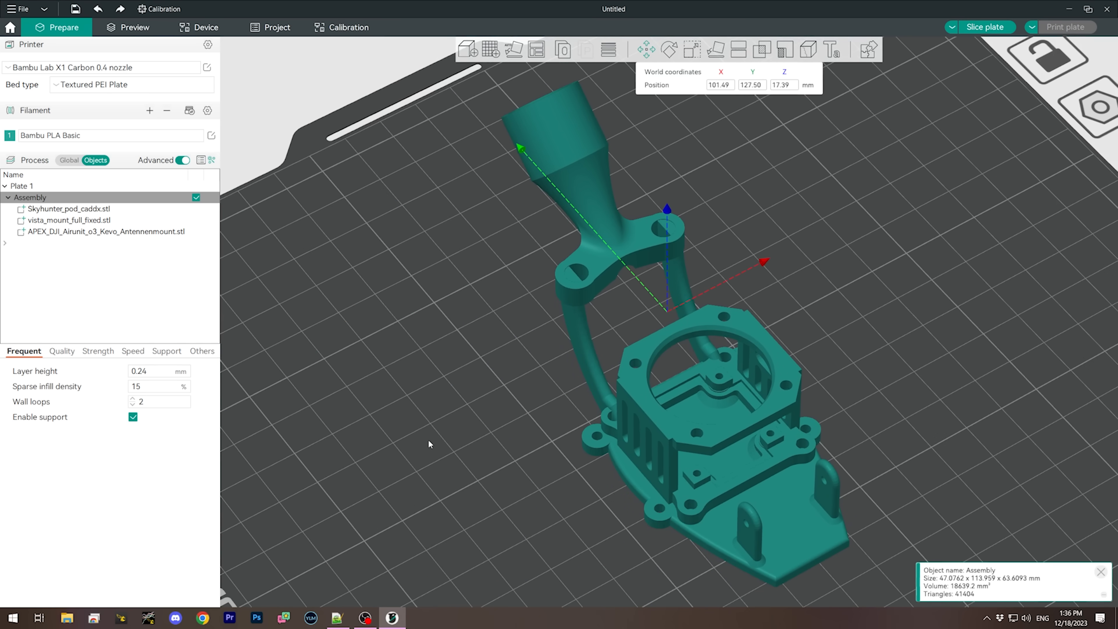
# - Add a primitive cylinder and assemble it into the pod assembly
pyautogui.rightClick(429, 443)
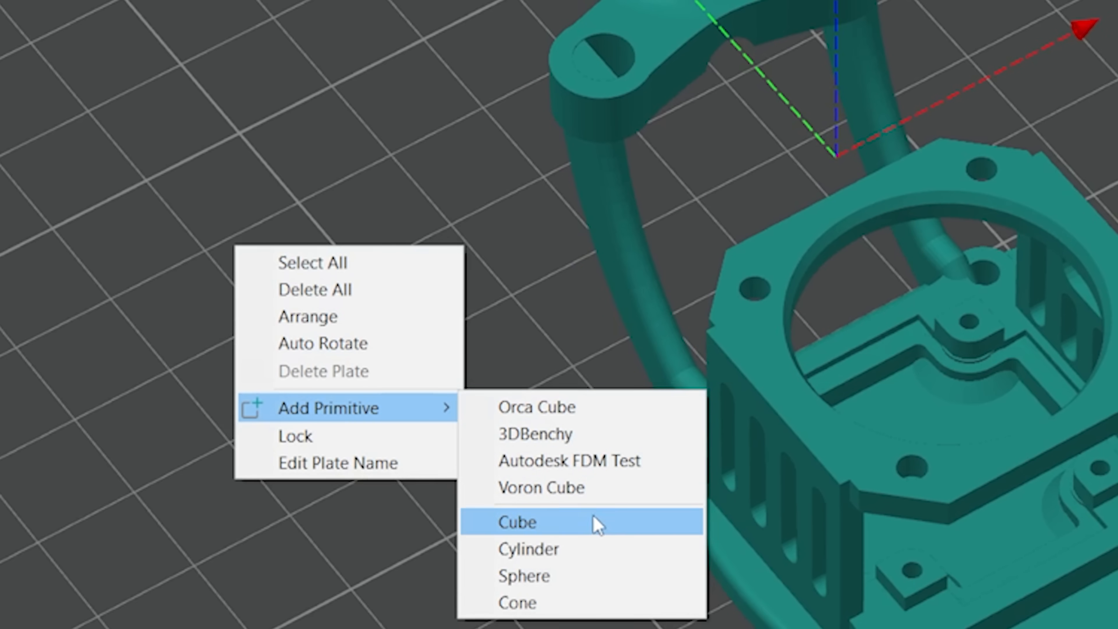
pyautogui.moveTo(597, 499)
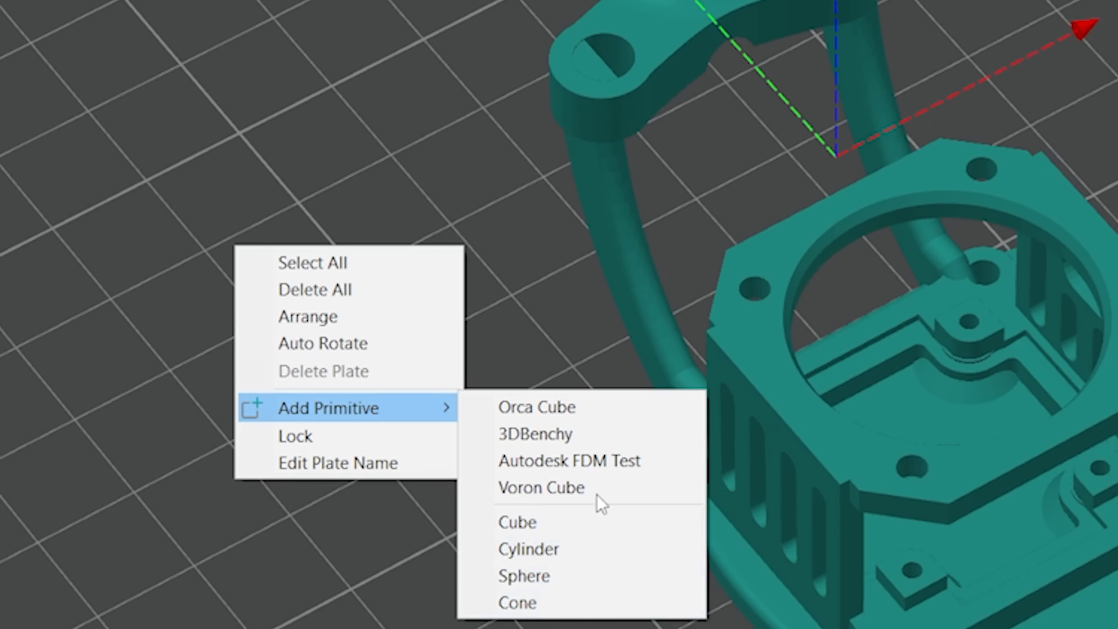
pyautogui.moveTo(625, 217)
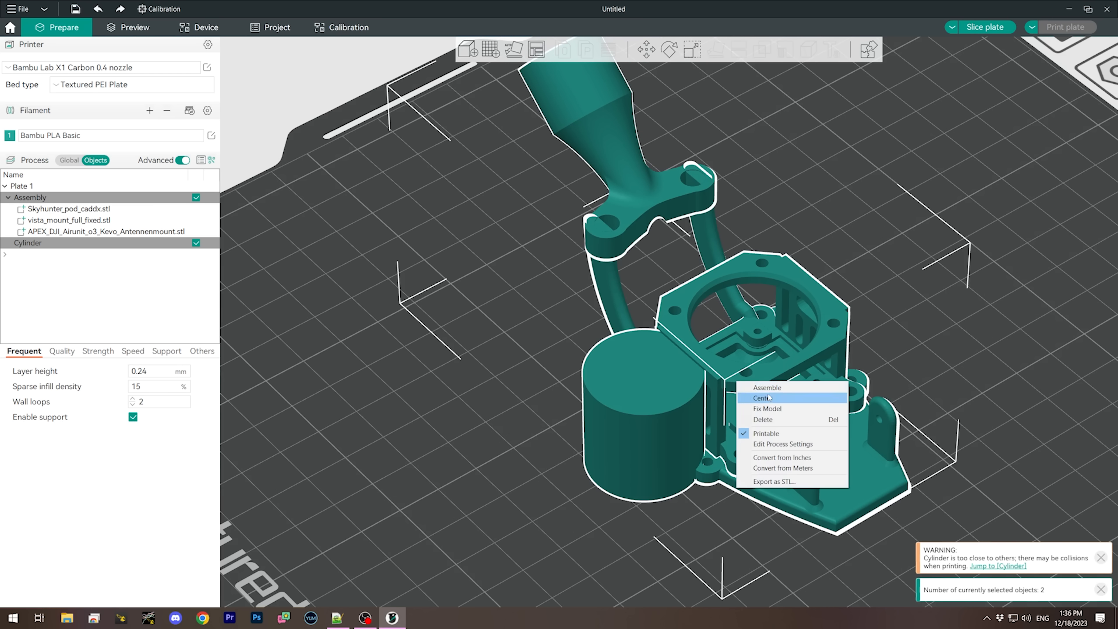
pyautogui.click(767, 388)
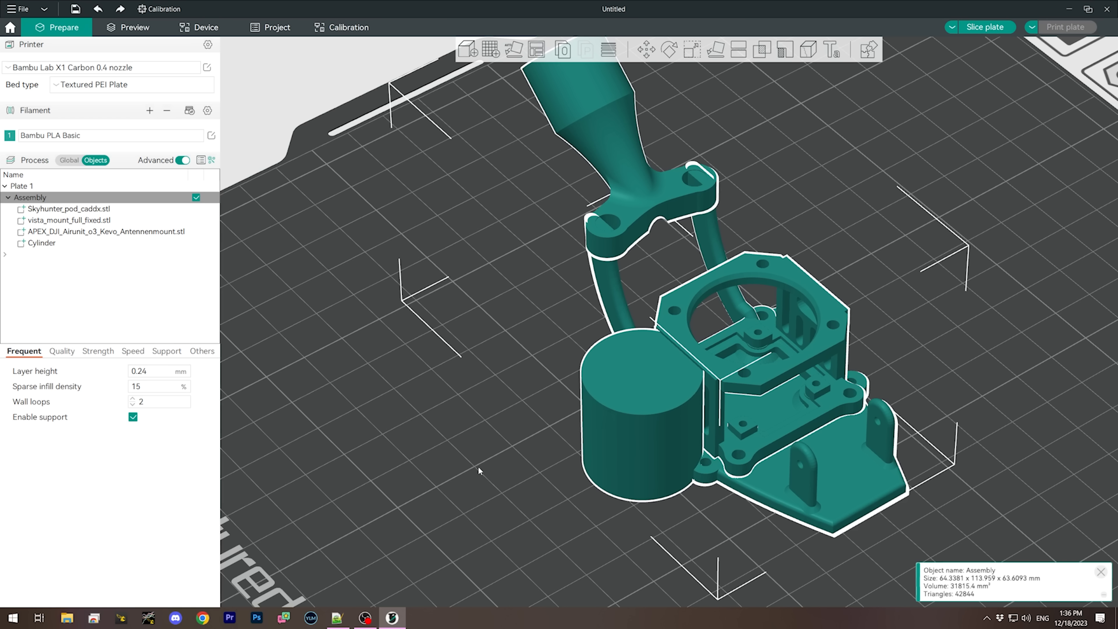
pyautogui.moveTo(240, 293)
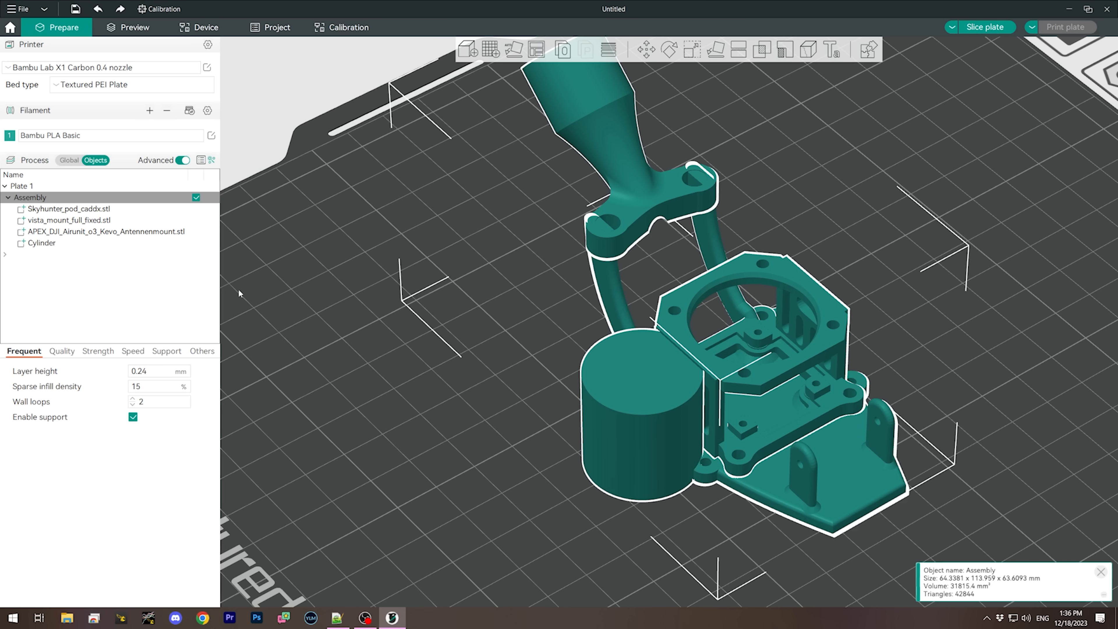
# - Scale the cylinder to about 29% (roughly 9 by 3 mm) and seat it in the arm-joint hole
pyautogui.click(42, 242)
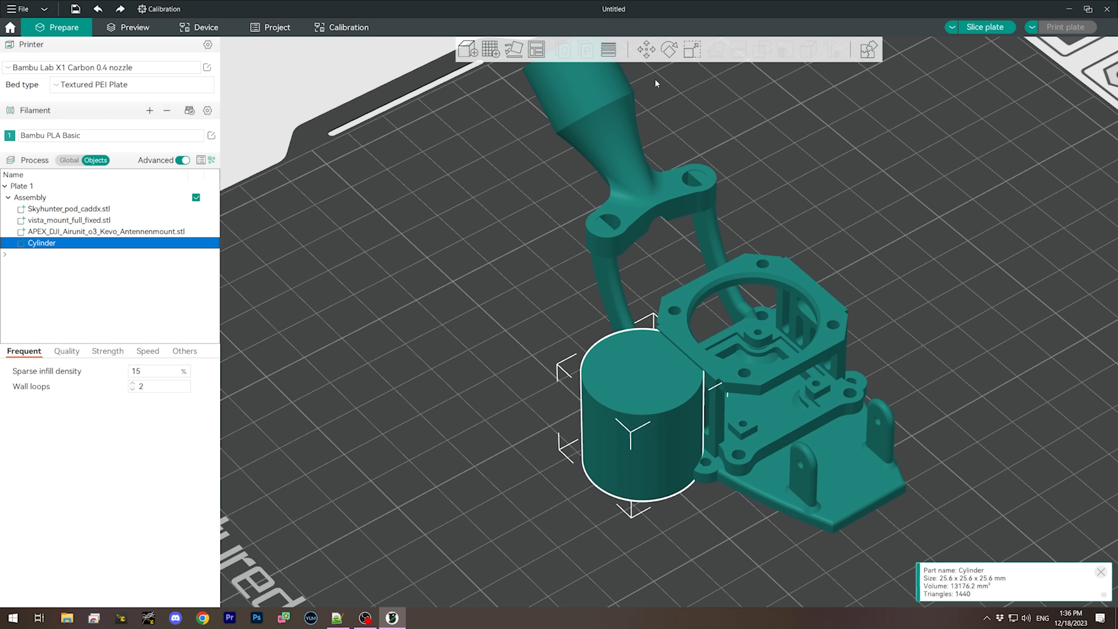
pyautogui.click(668, 49)
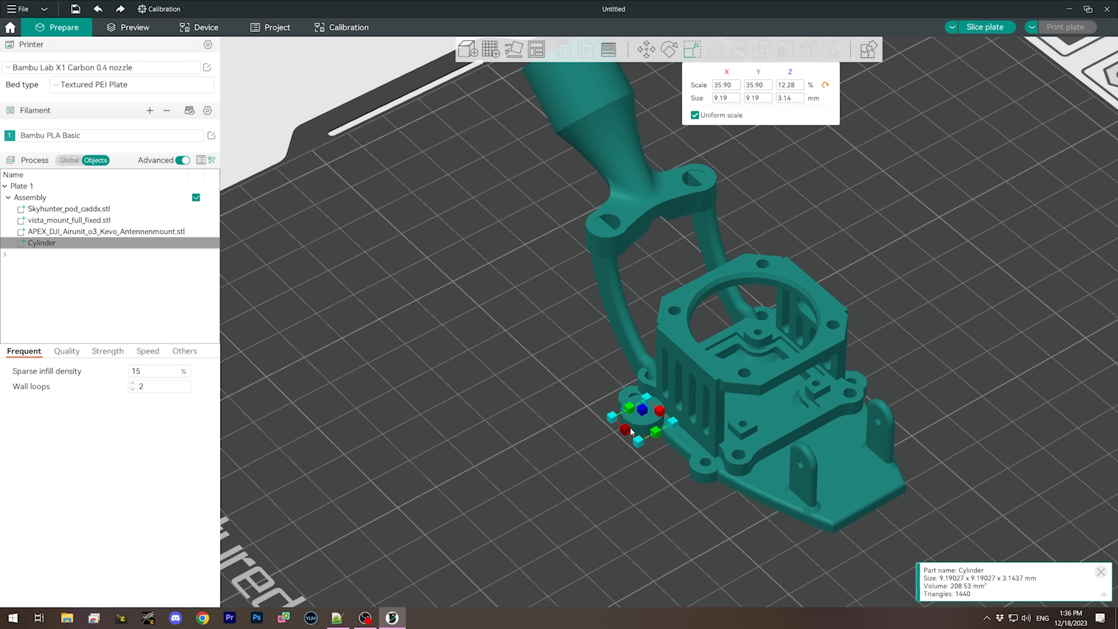
pyautogui.click(645, 49)
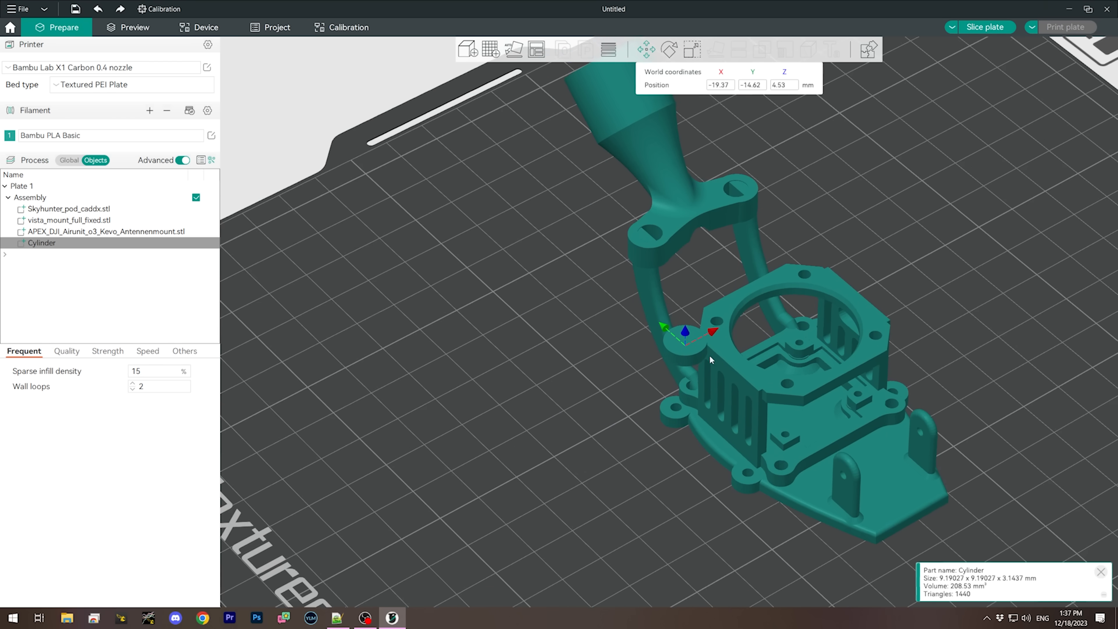
pyautogui.click(29, 197)
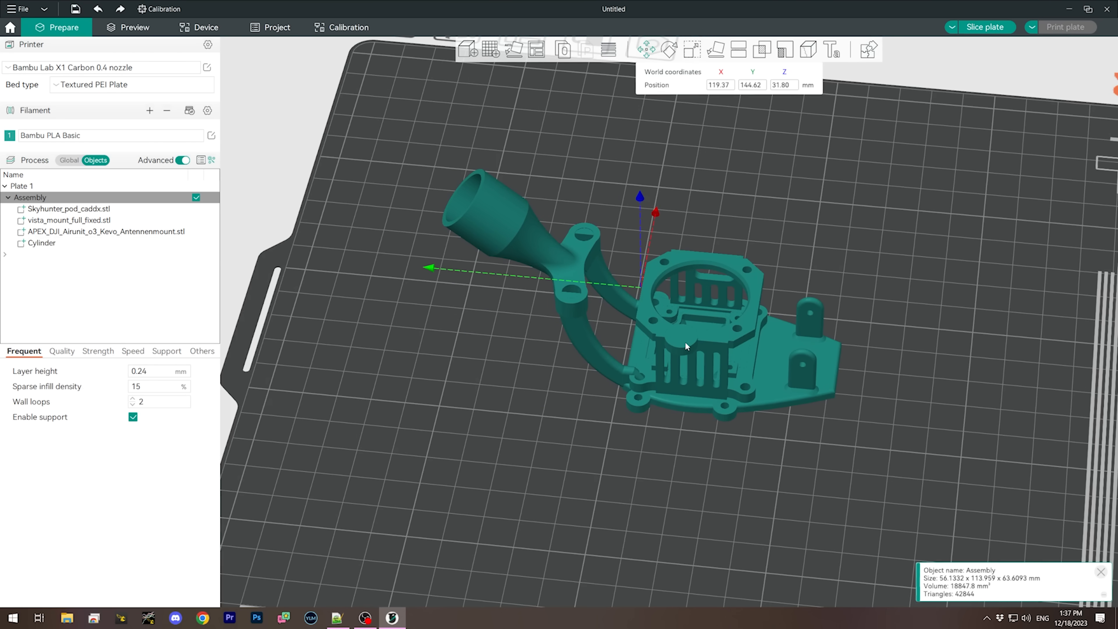
pyautogui.click(42, 242)
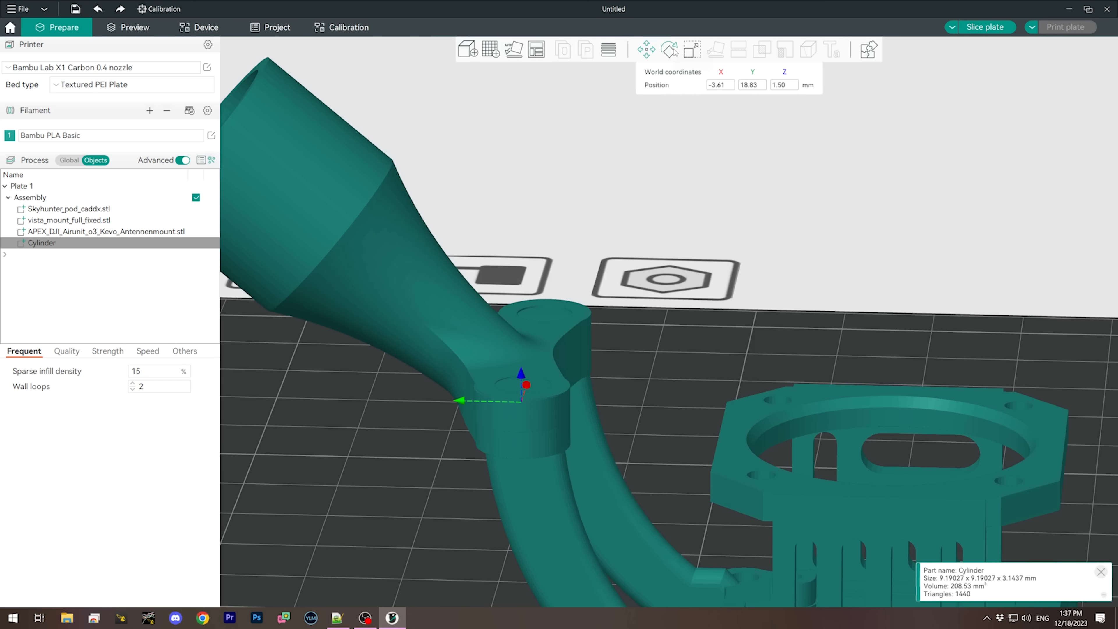
pyautogui.click(692, 49)
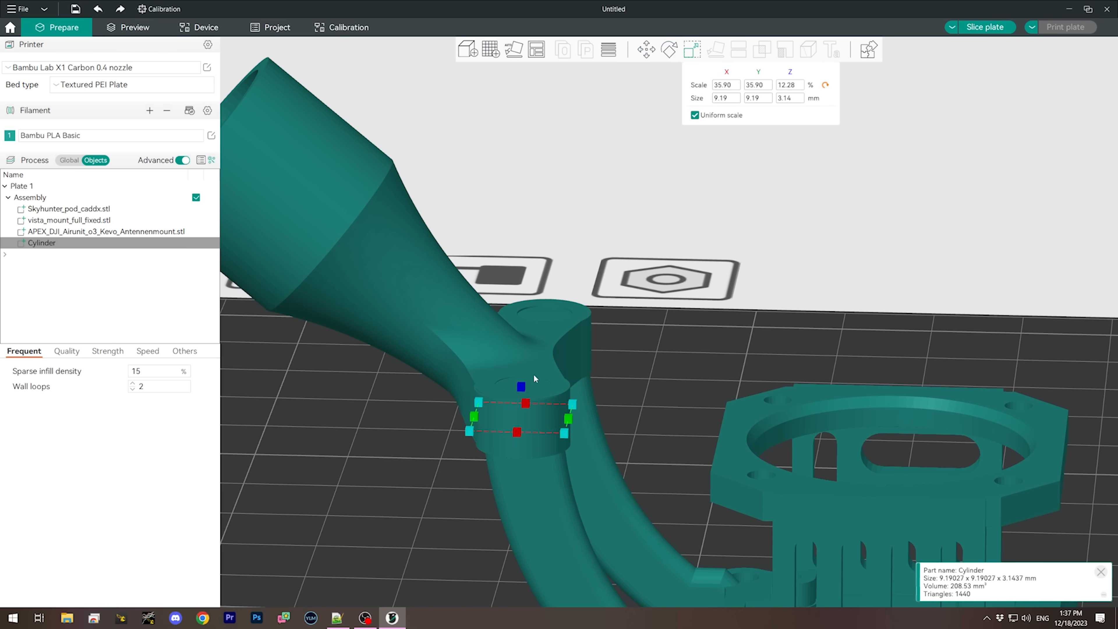
pyautogui.moveTo(470, 433)
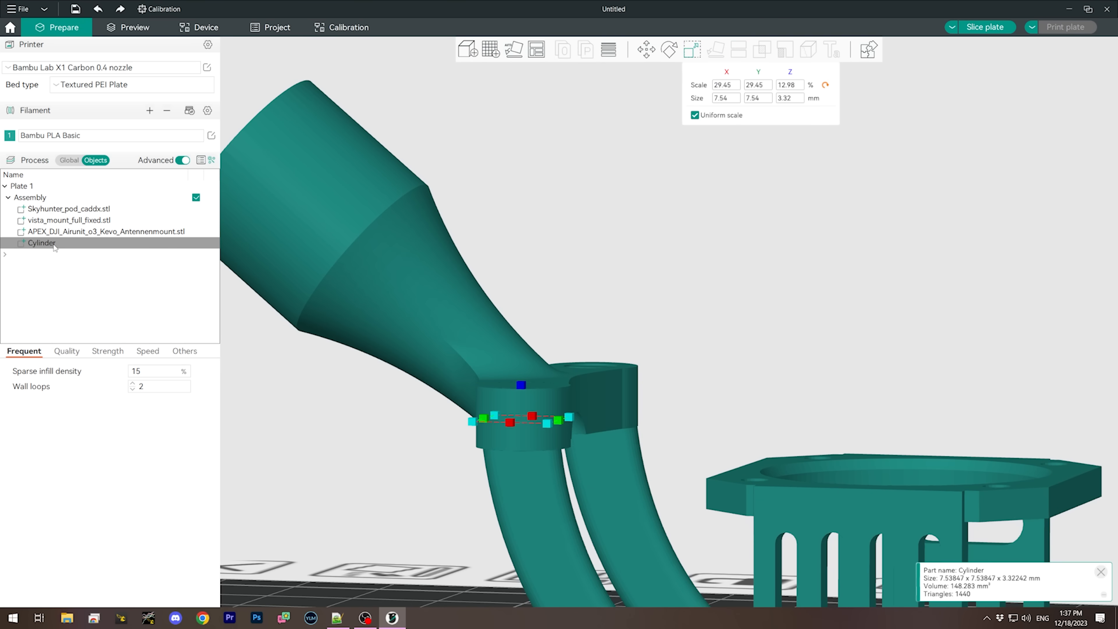
# - Duplicate the cylinder plug and position the copy over the other base hole
pyautogui.rightClick(40, 243)
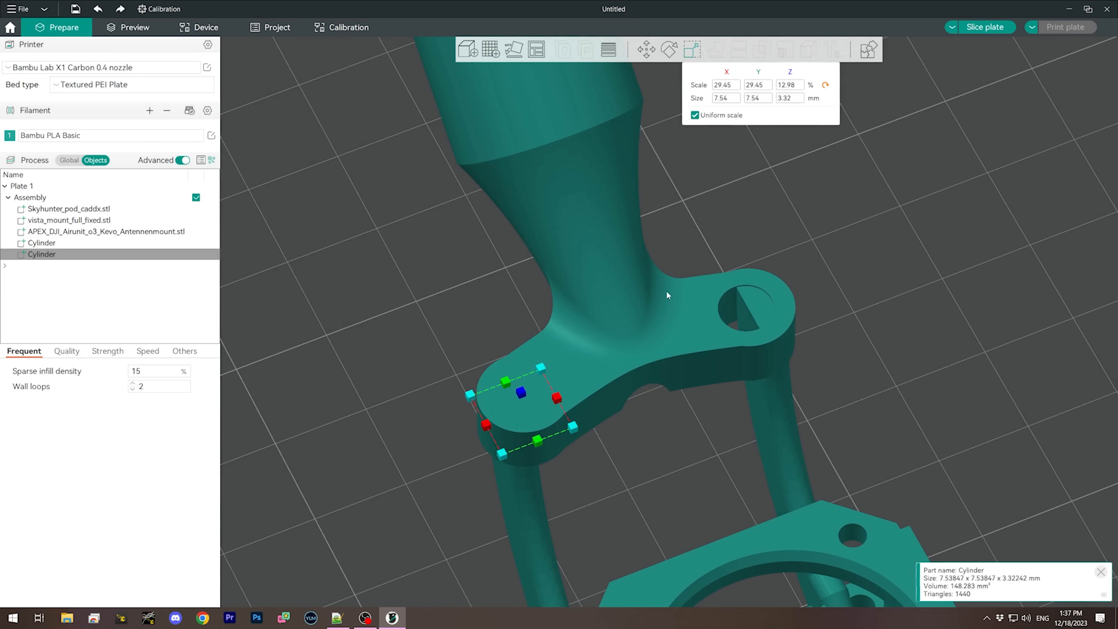
pyautogui.click(645, 49)
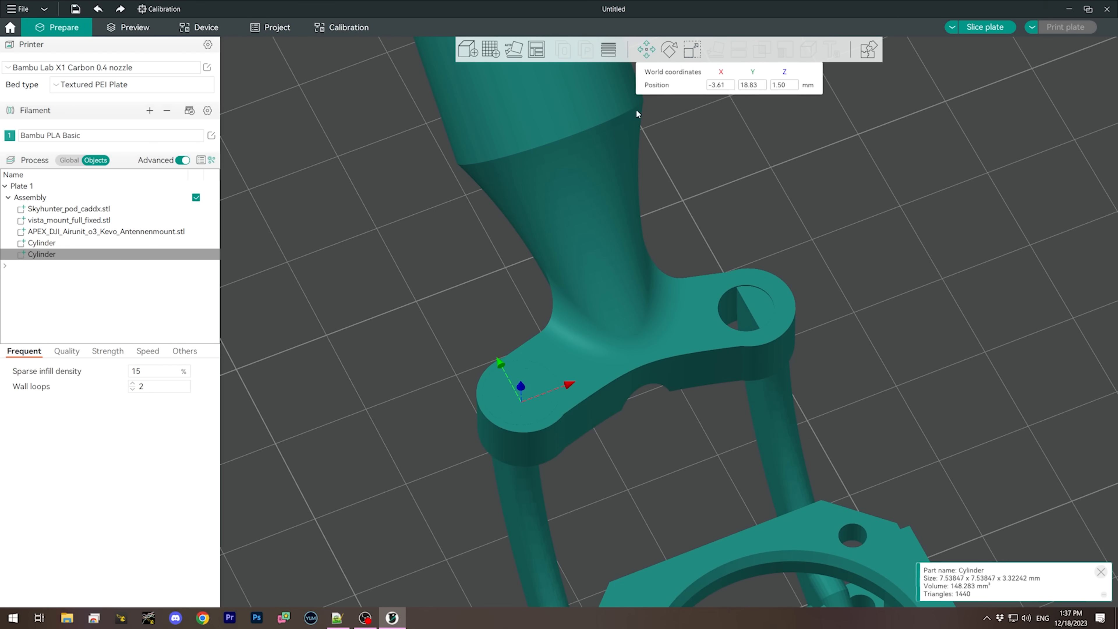